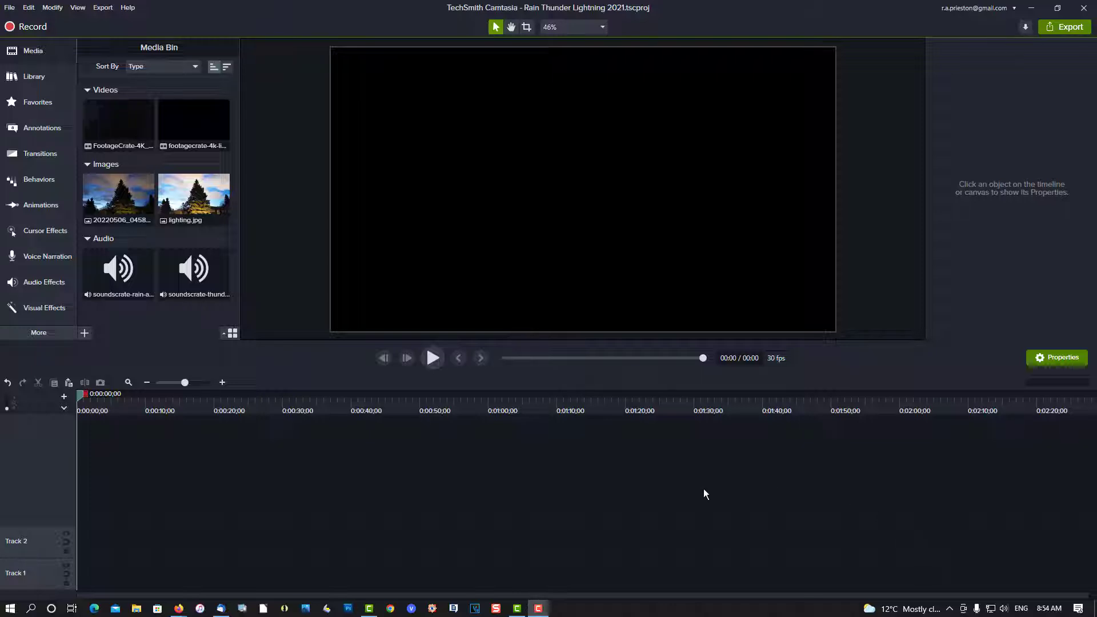
mouse_move(188, 330)
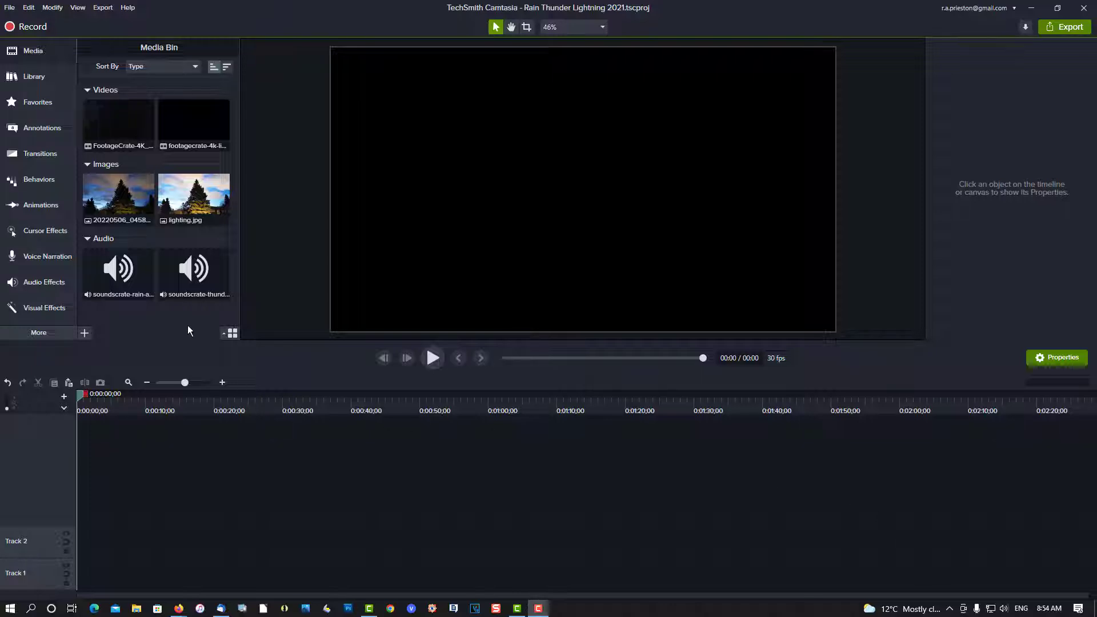
mouse_move(126, 245)
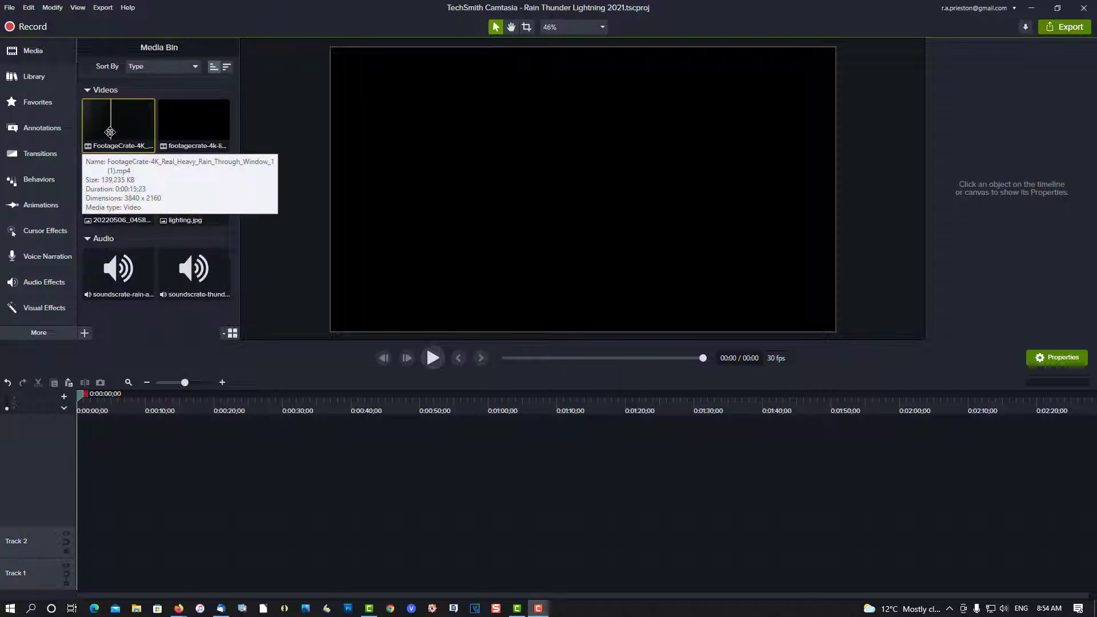
mouse_move(195, 126)
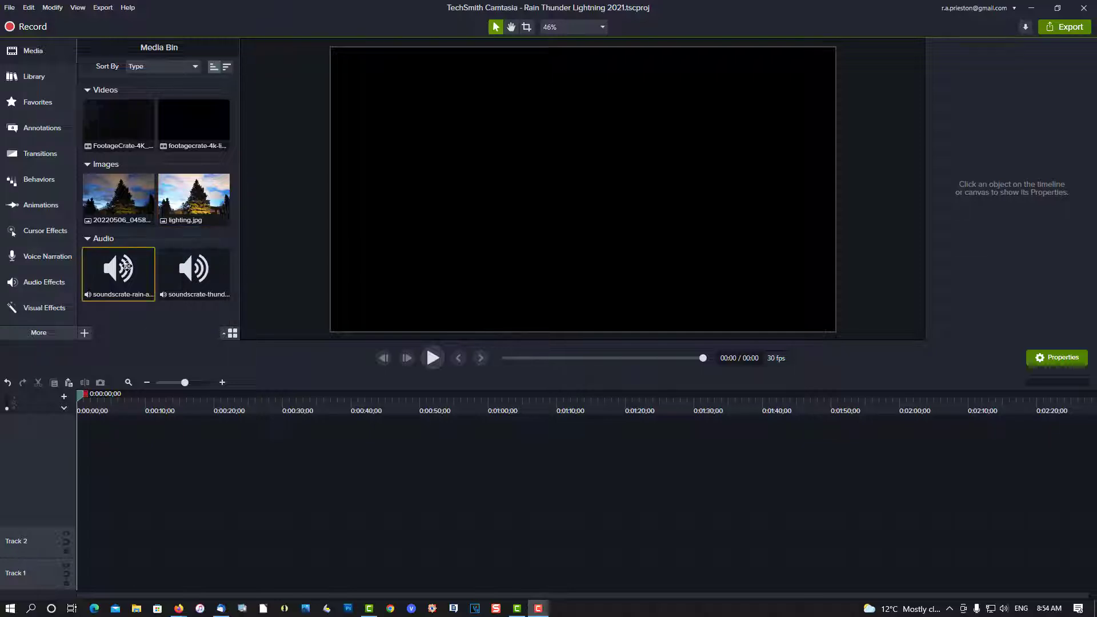
mouse_move(118, 274)
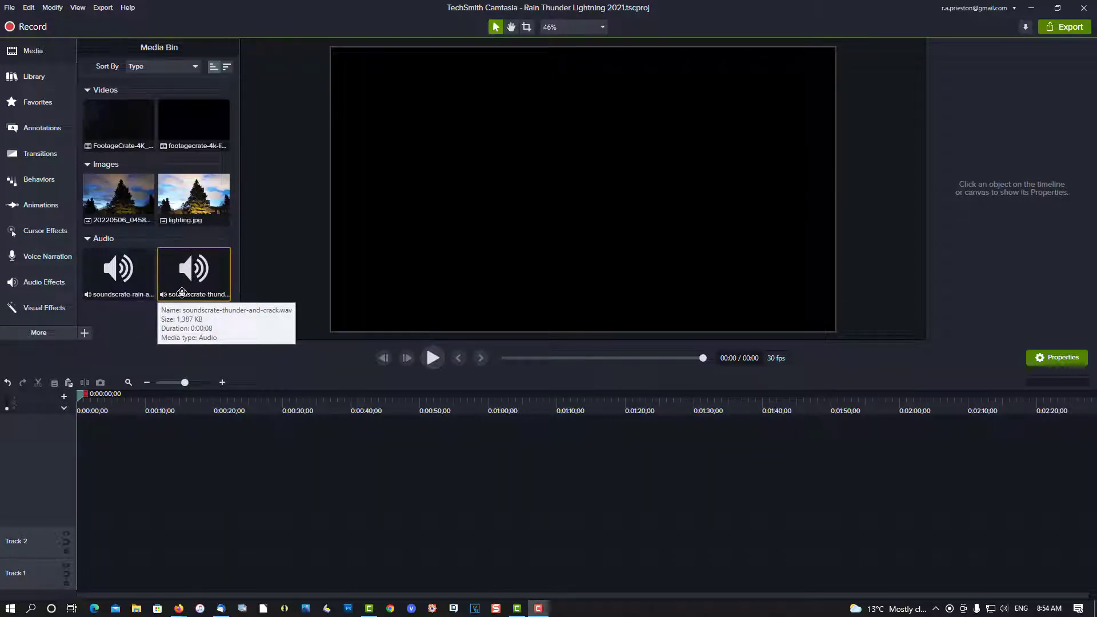
- Generate a proxy of the 4K heavy-rain-through-window clip from the Media Bin
click(117, 273)
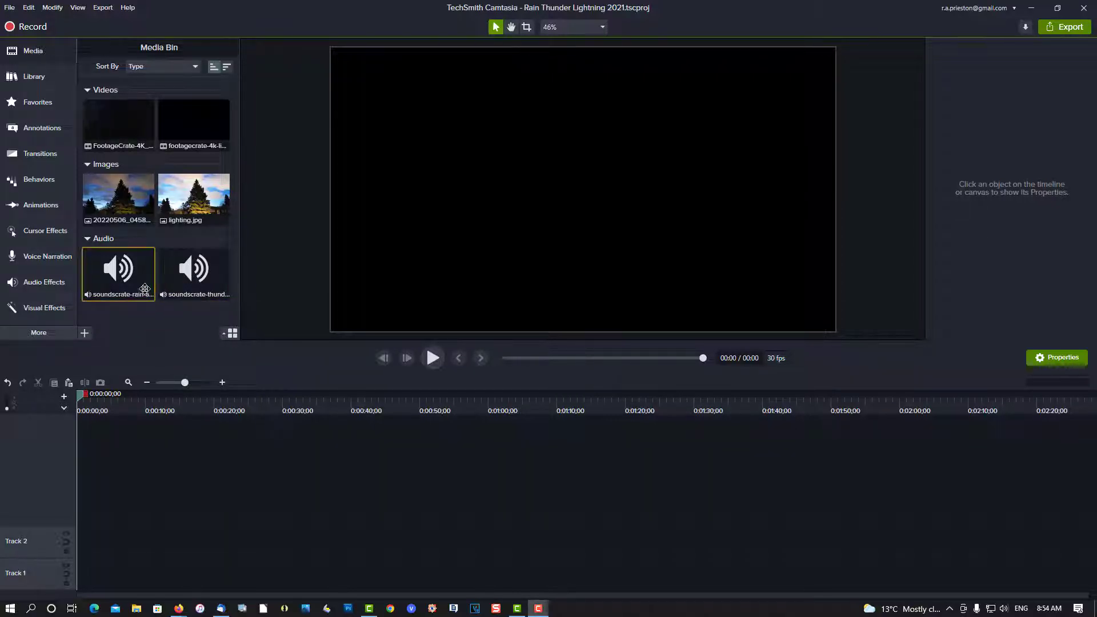
mouse_move(119, 269)
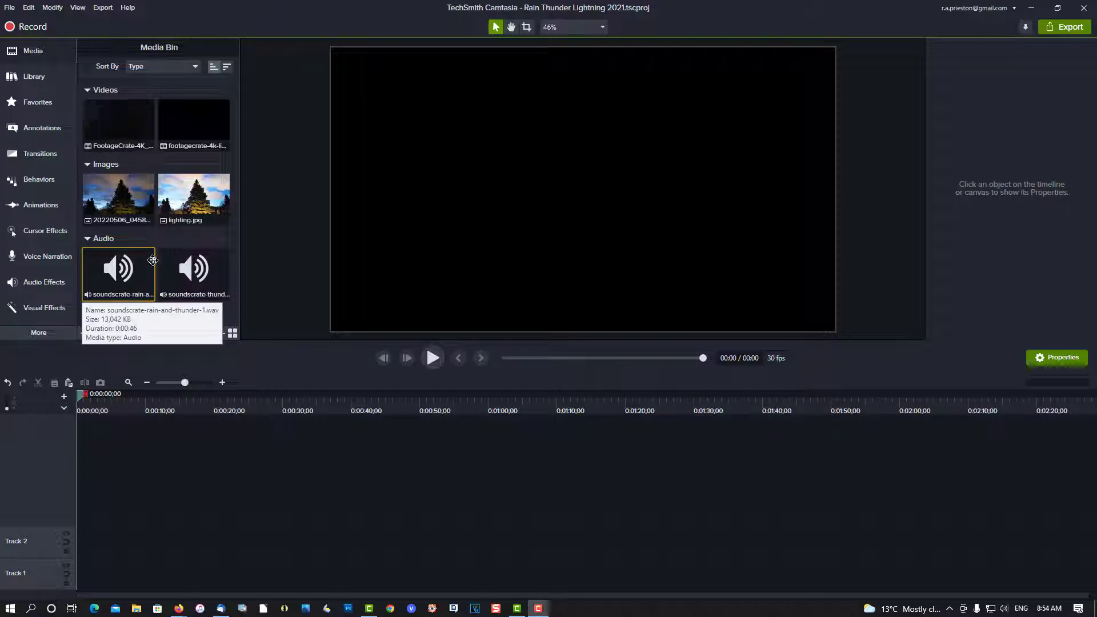
mouse_move(119, 122)
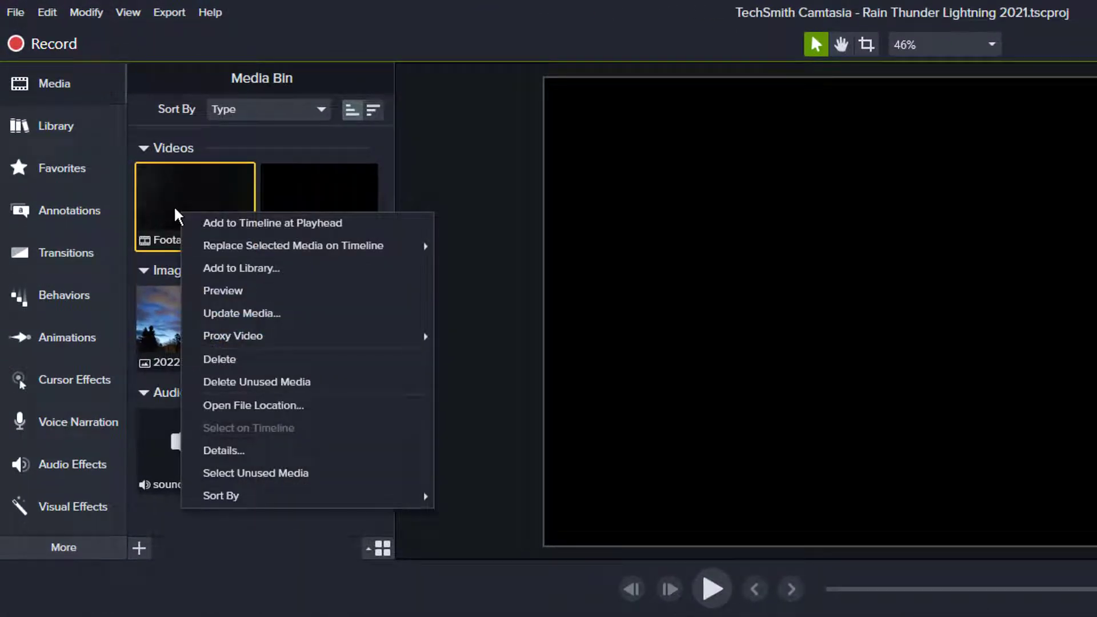
mouse_move(232, 336)
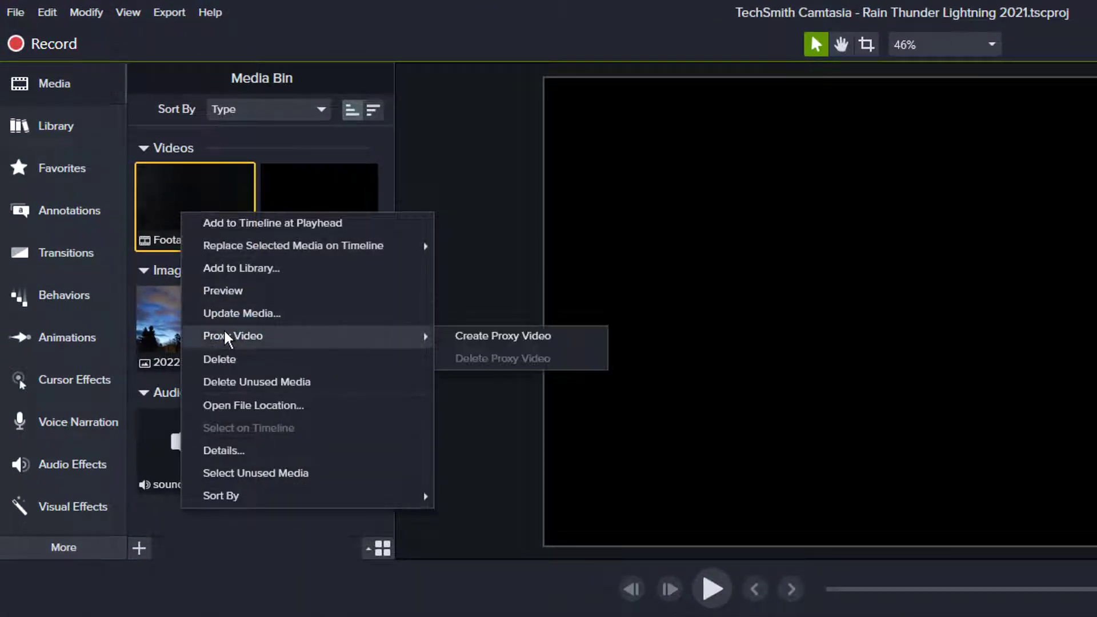
click(503, 336)
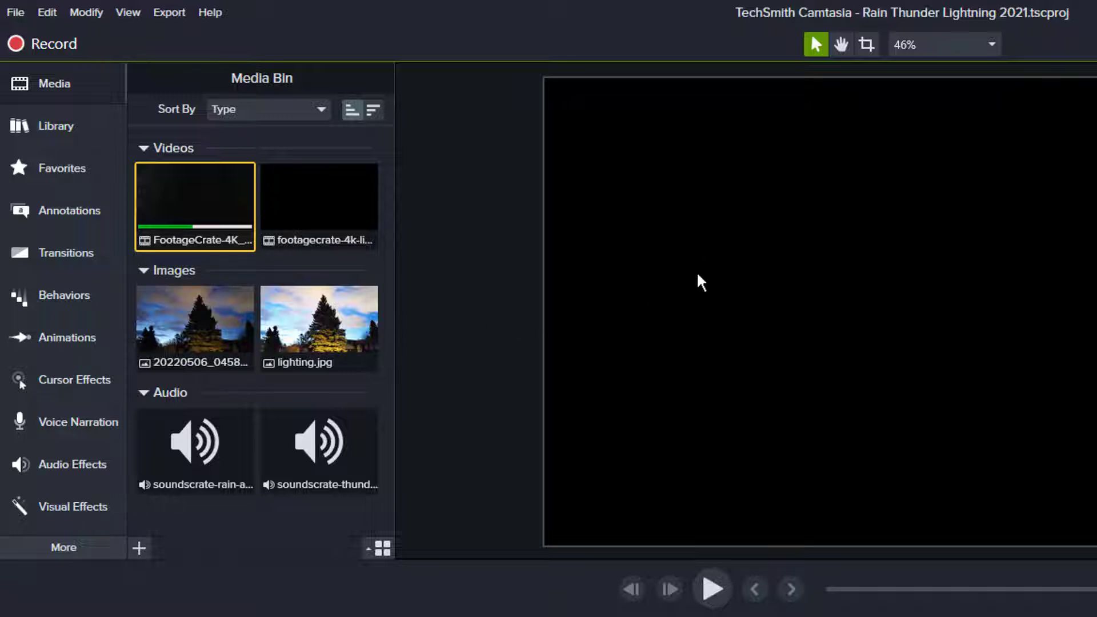
mouse_move(888, 414)
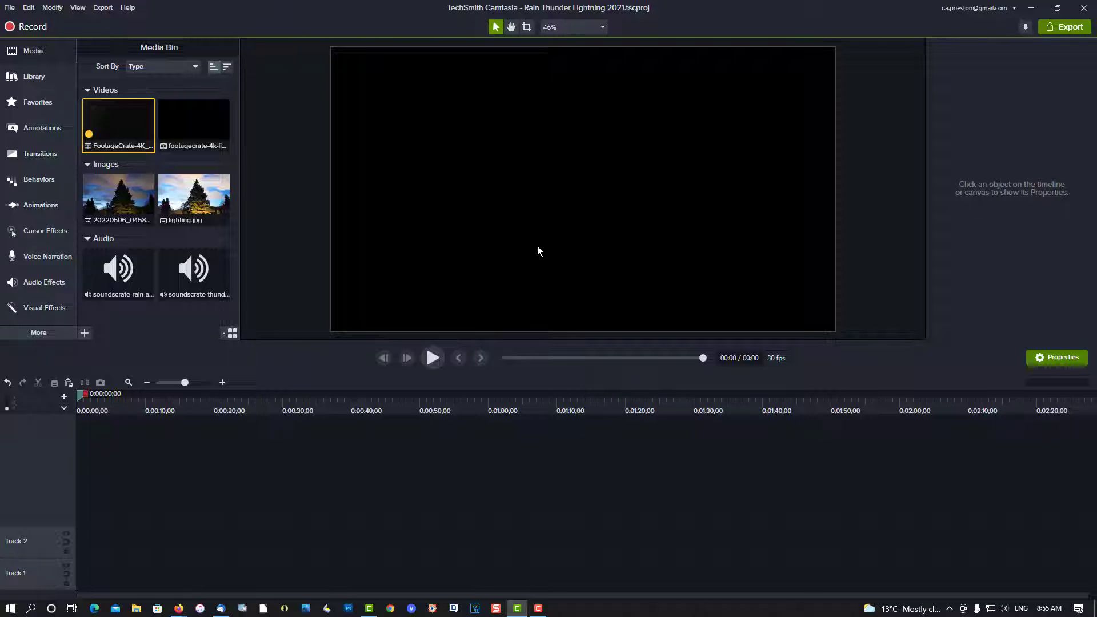
mouse_move(265, 198)
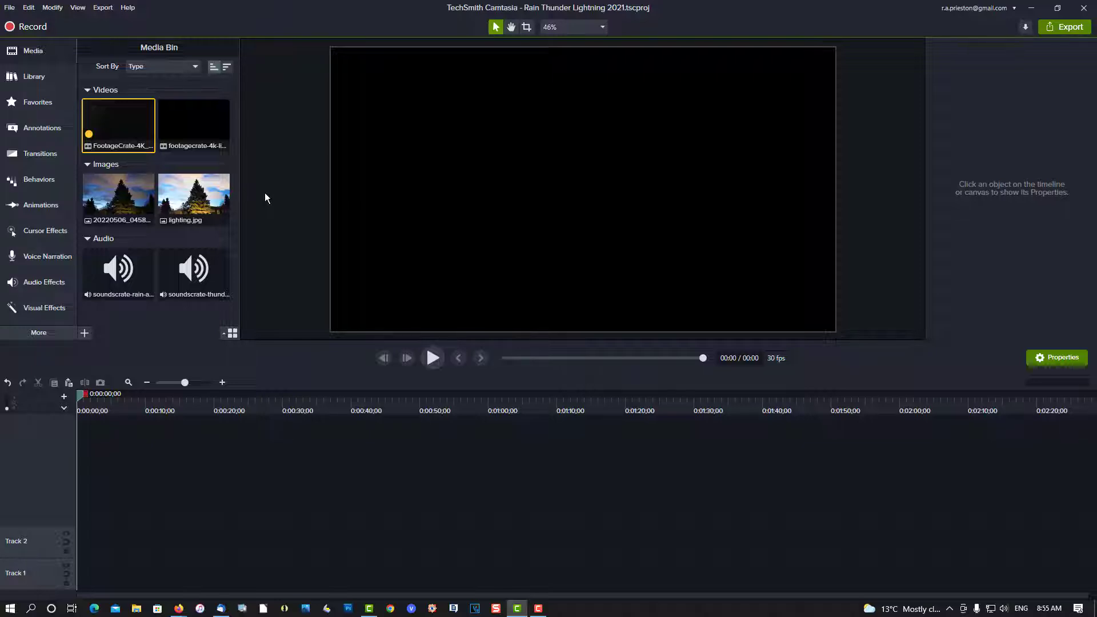
mouse_move(194, 199)
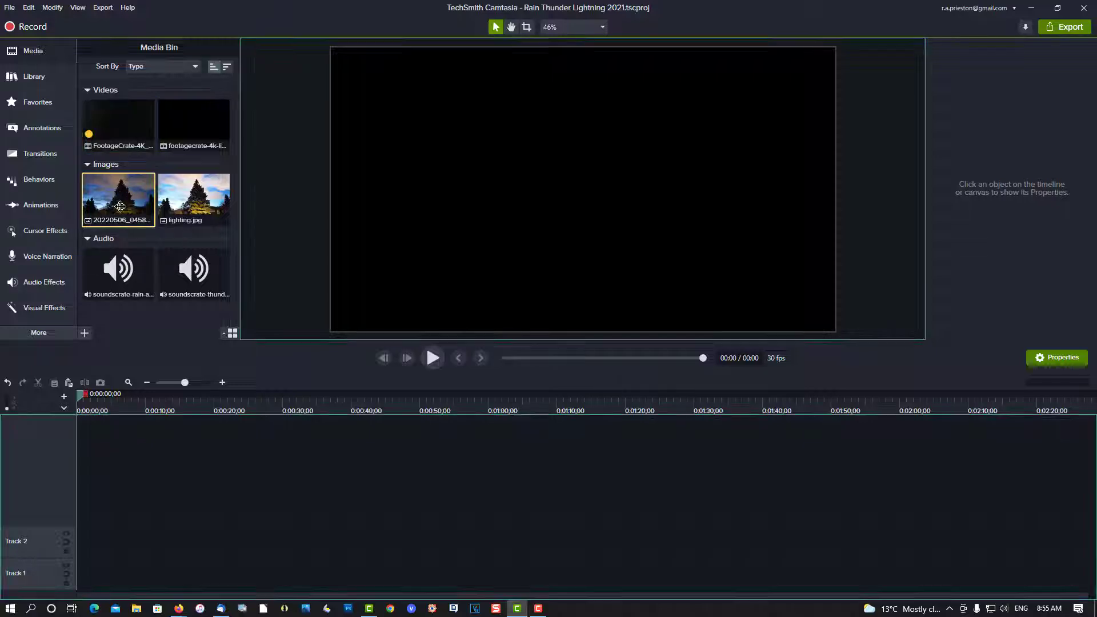
- Place the night tree image on Track 1 stretched to about 0:32, with the rain footage on Track 2 above it
drag(118, 199, 95, 572)
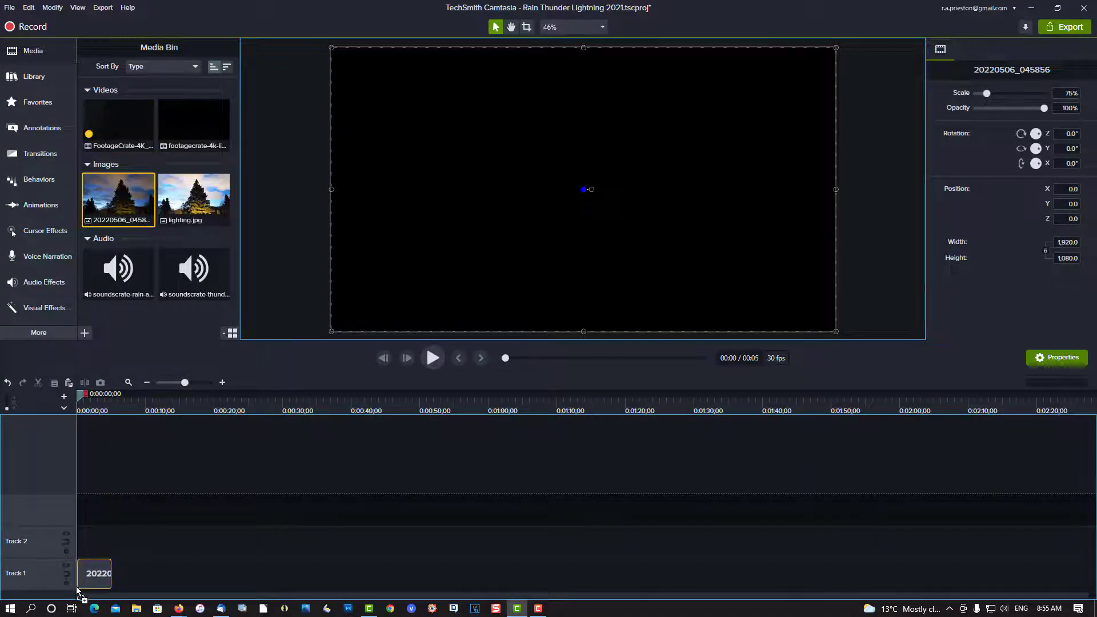
click(95, 573)
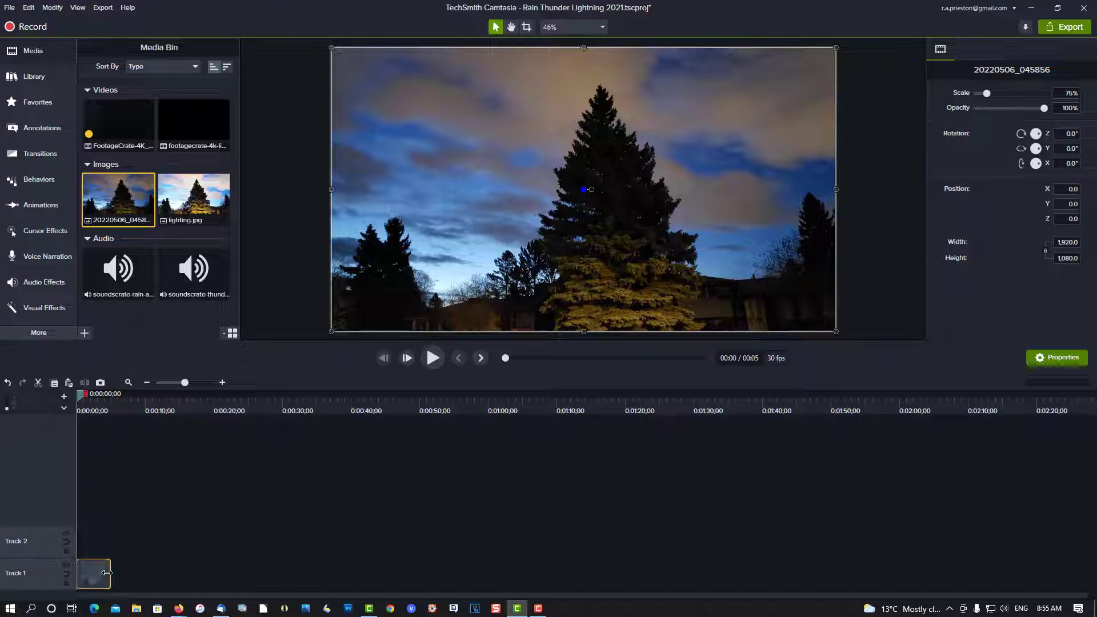
drag(109, 572, 293, 572)
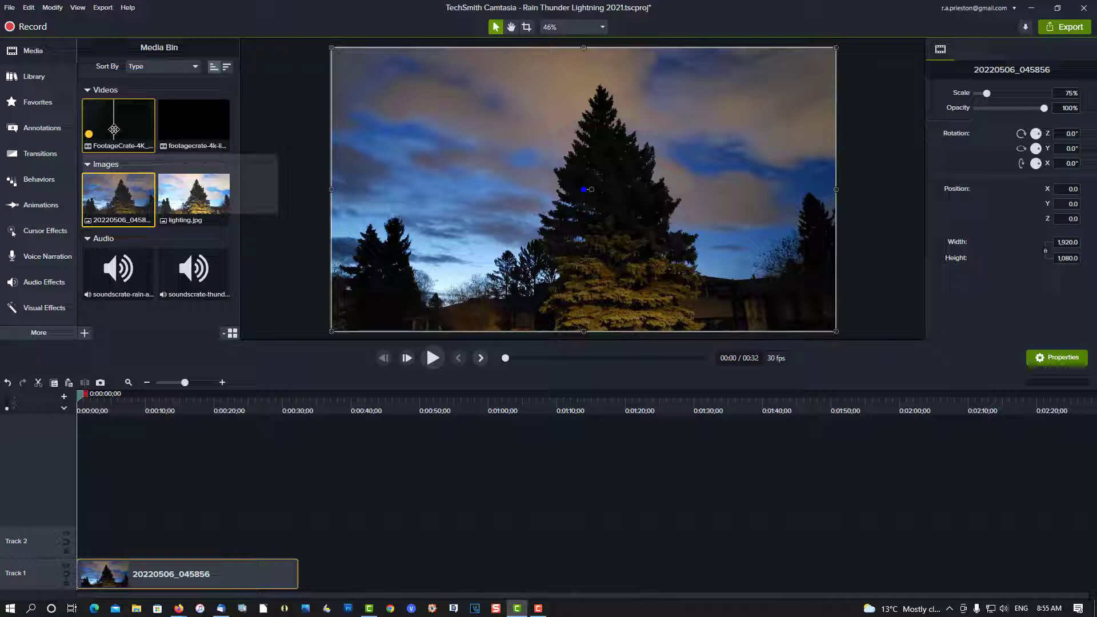
drag(118, 125, 174, 515)
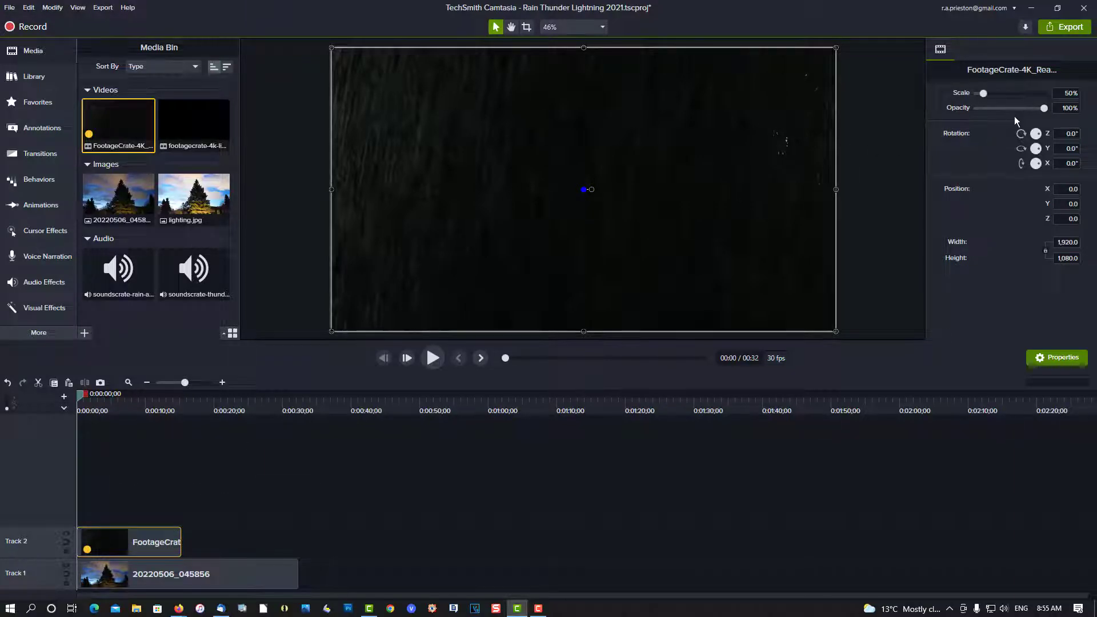
- Lower the rain clip's opacity to 22% and preview it over the tree image
drag(1049, 107, 1038, 107)
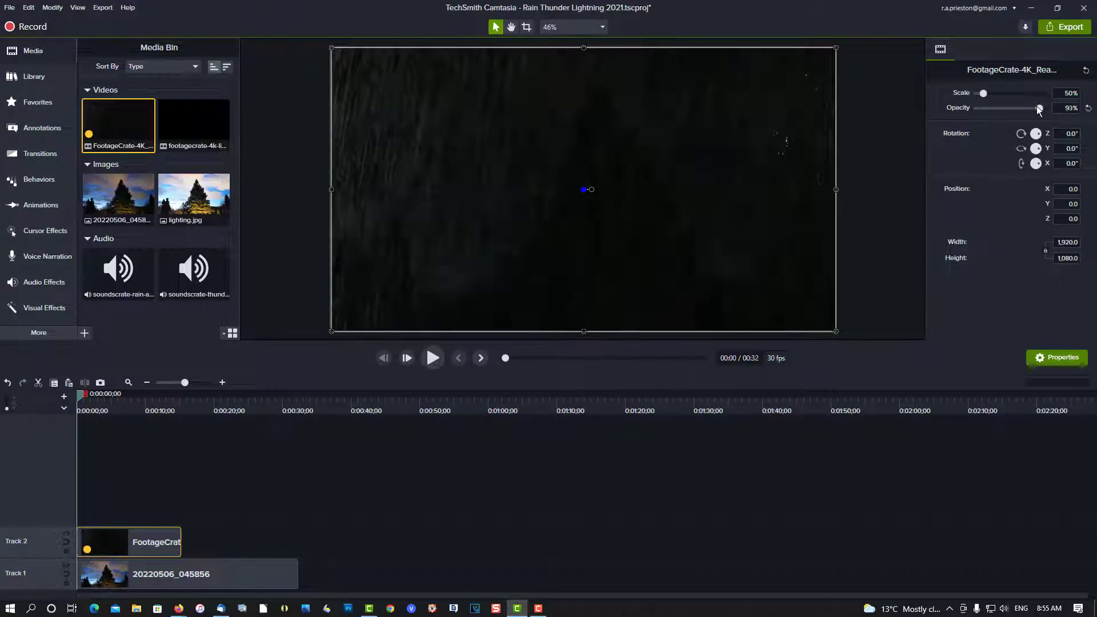
drag(1039, 108, 1012, 107)
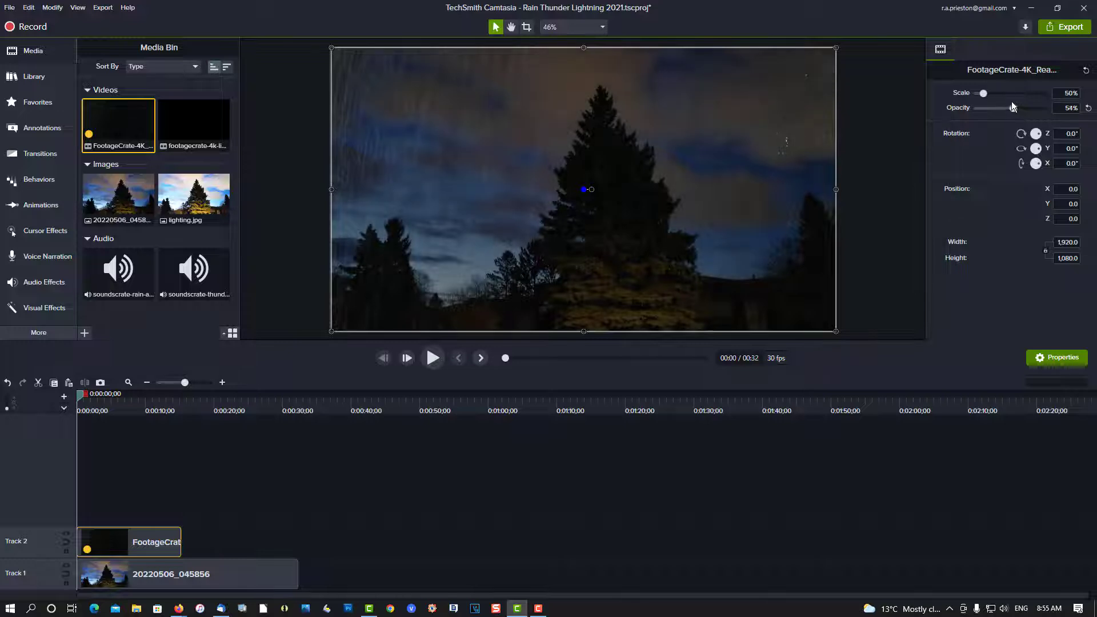
drag(997, 107, 989, 108)
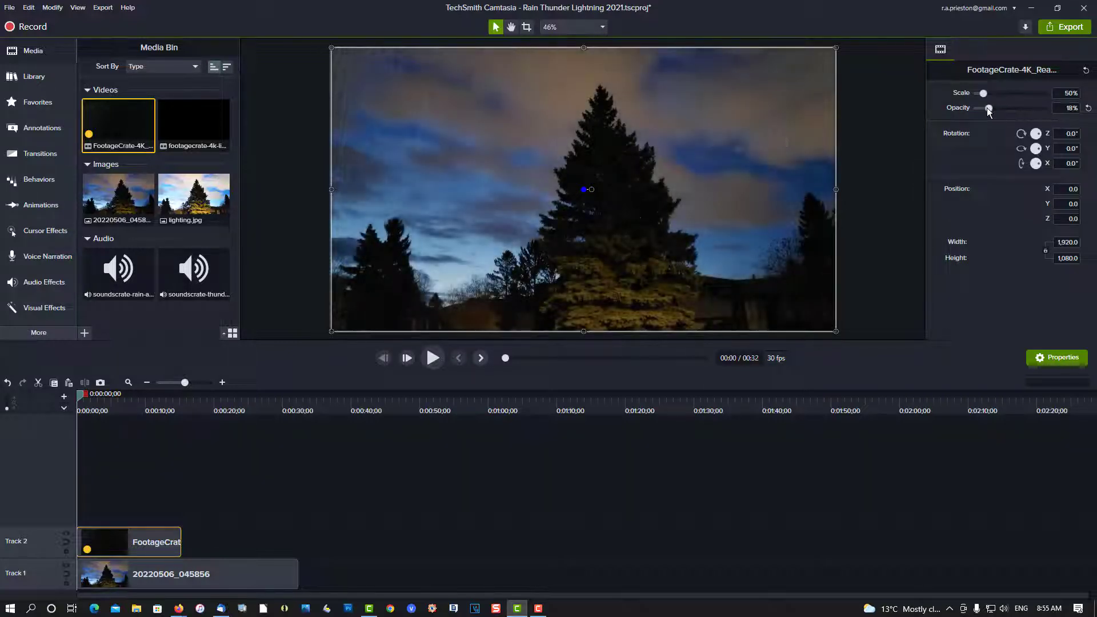
drag(988, 108, 991, 108)
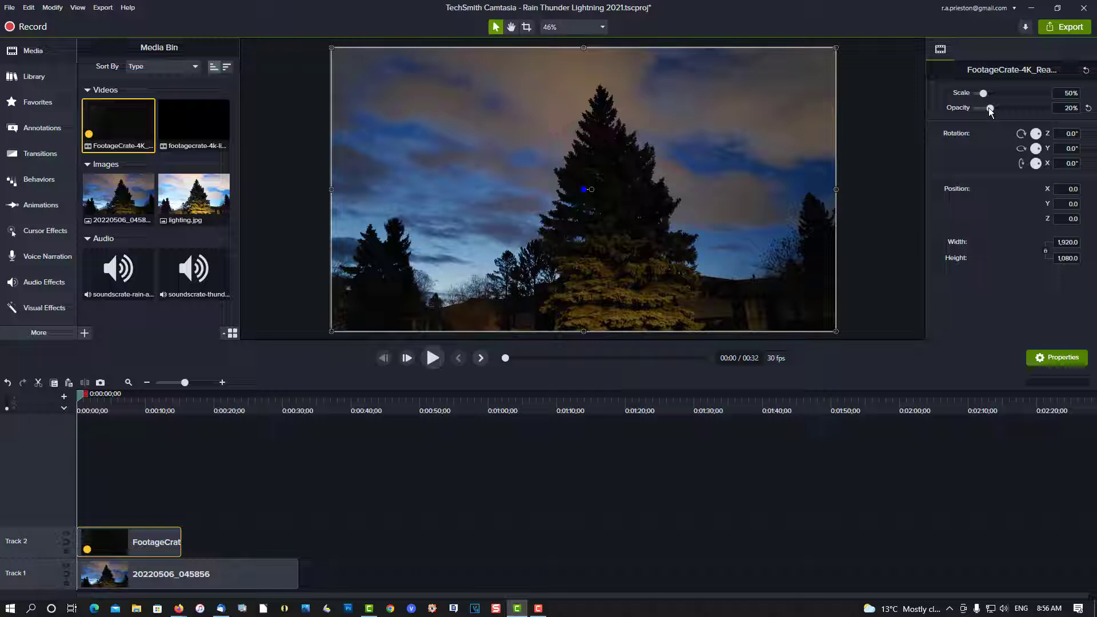
drag(990, 111, 991, 111)
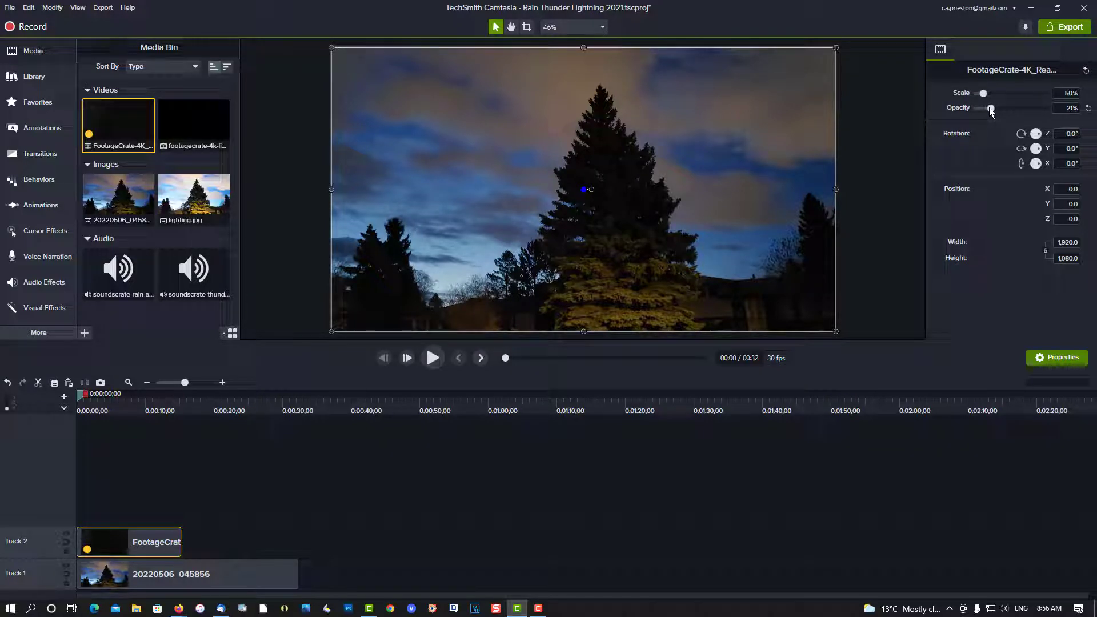
drag(988, 111, 992, 111)
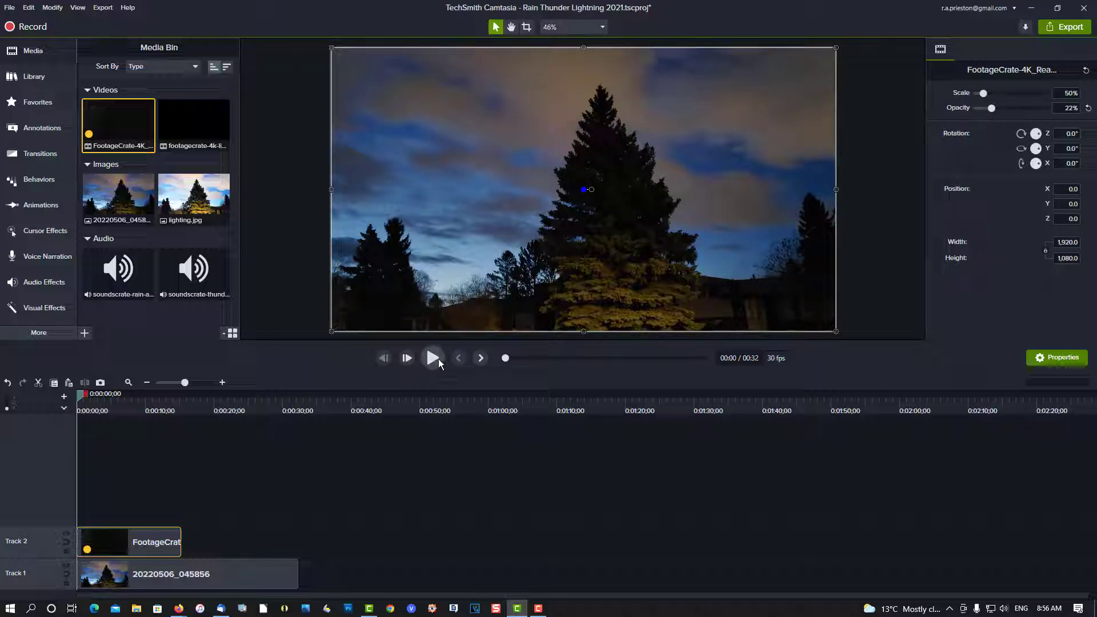
click(432, 358)
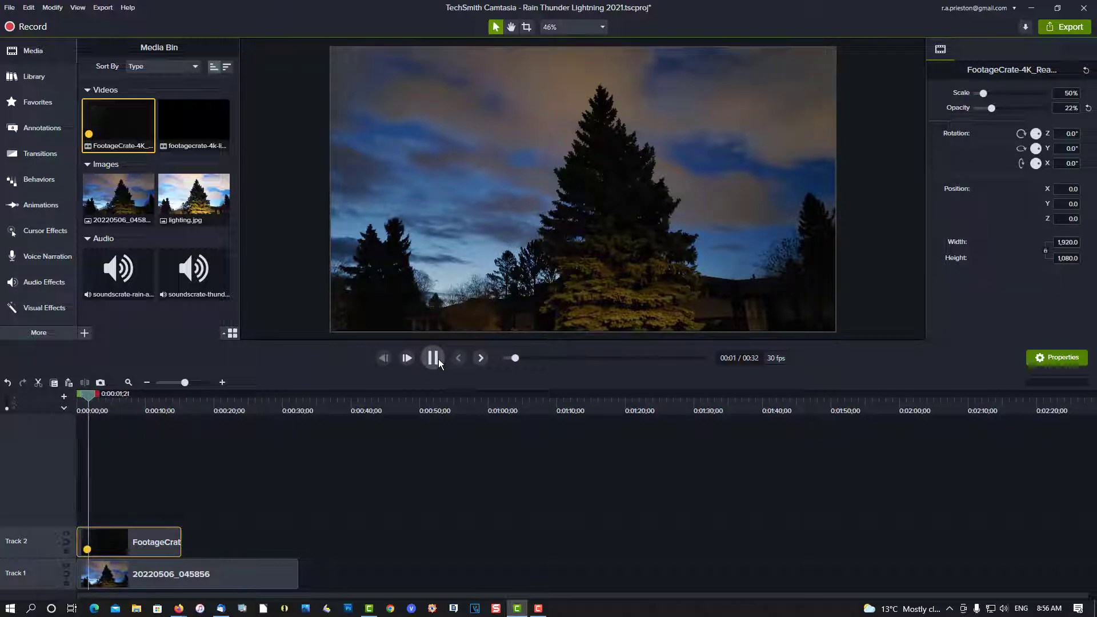
click(432, 358)
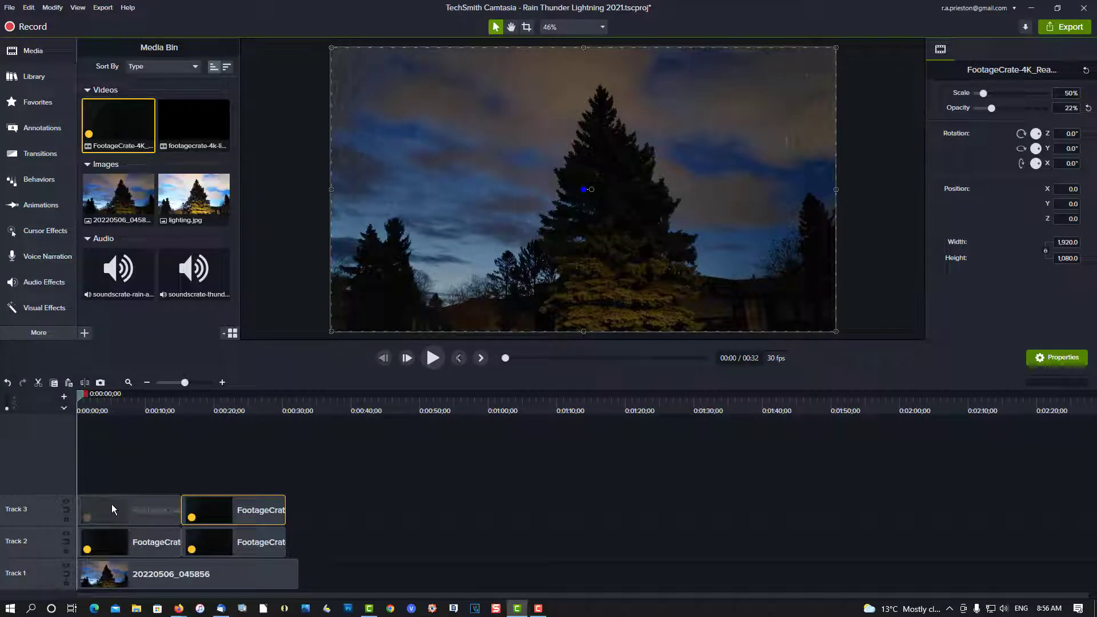
mouse_move(114, 515)
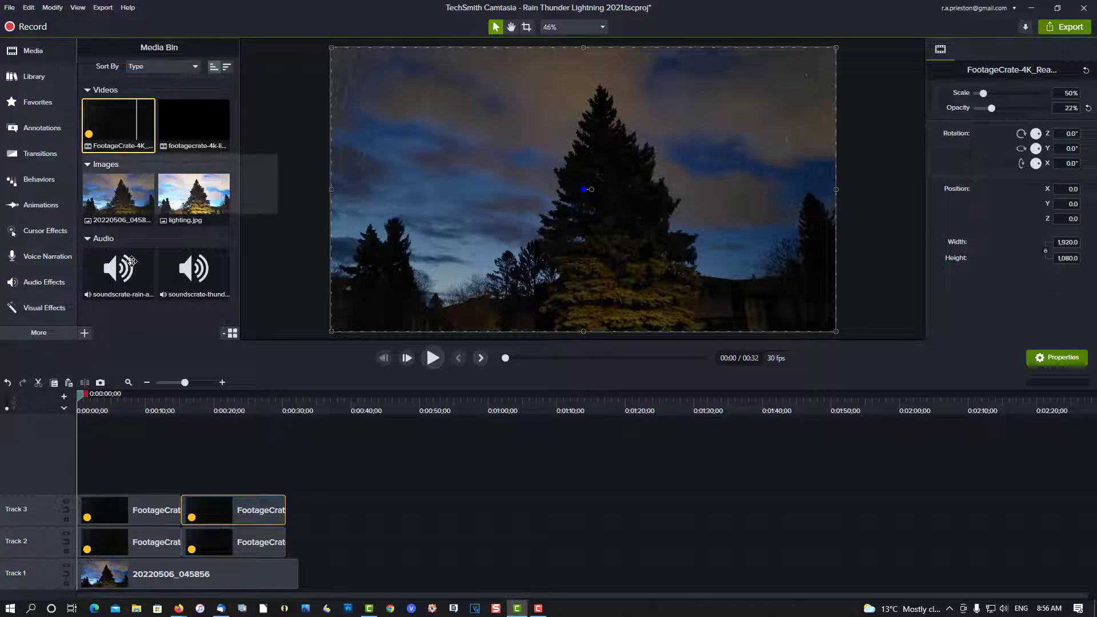
mouse_move(117, 518)
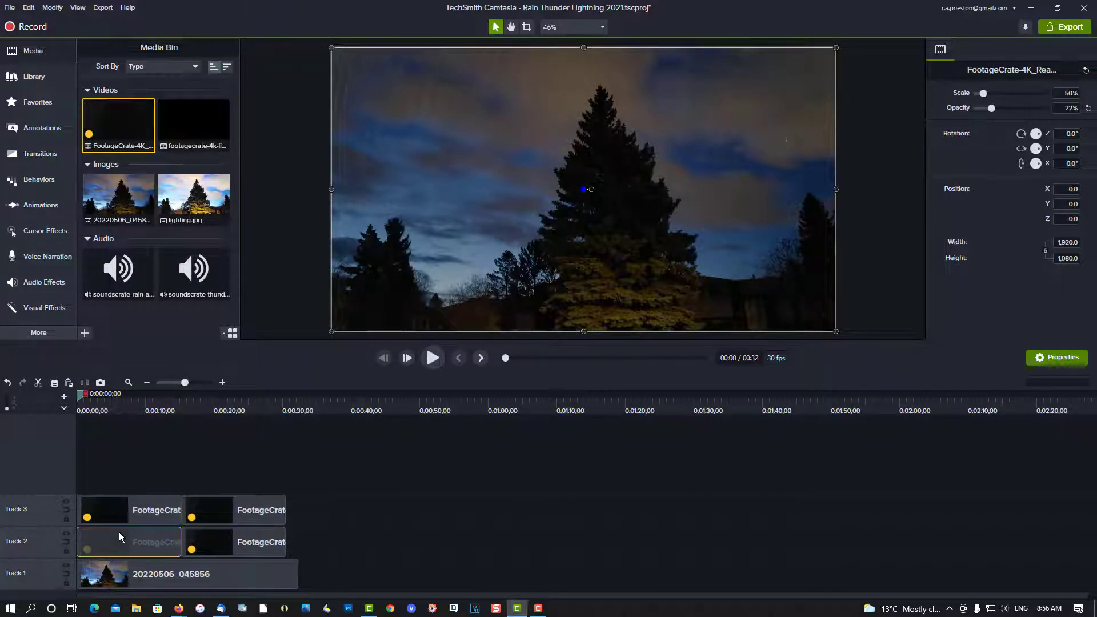
- Paste rain clip copies so Tracks 2 and 3 each hold two back-to-back rain clips
click(233, 510)
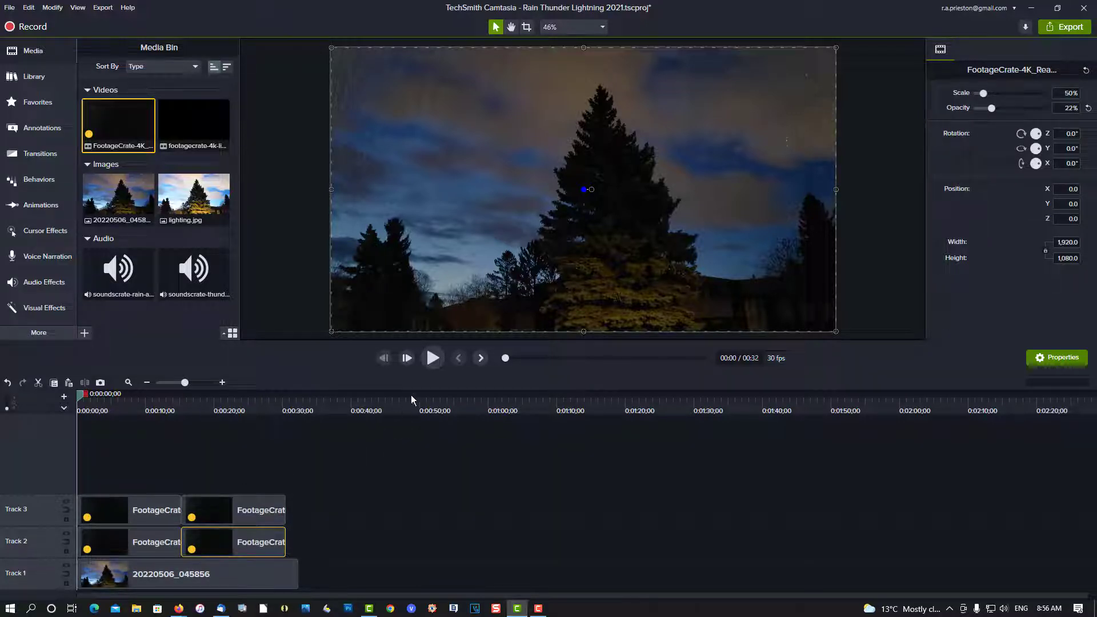
click(432, 358)
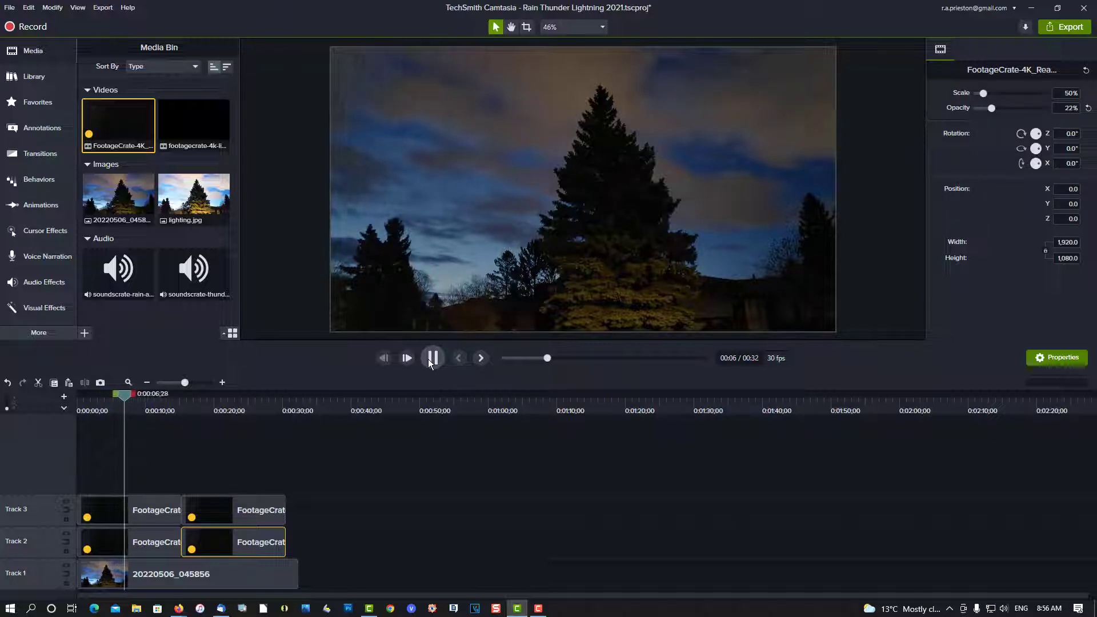
click(432, 357)
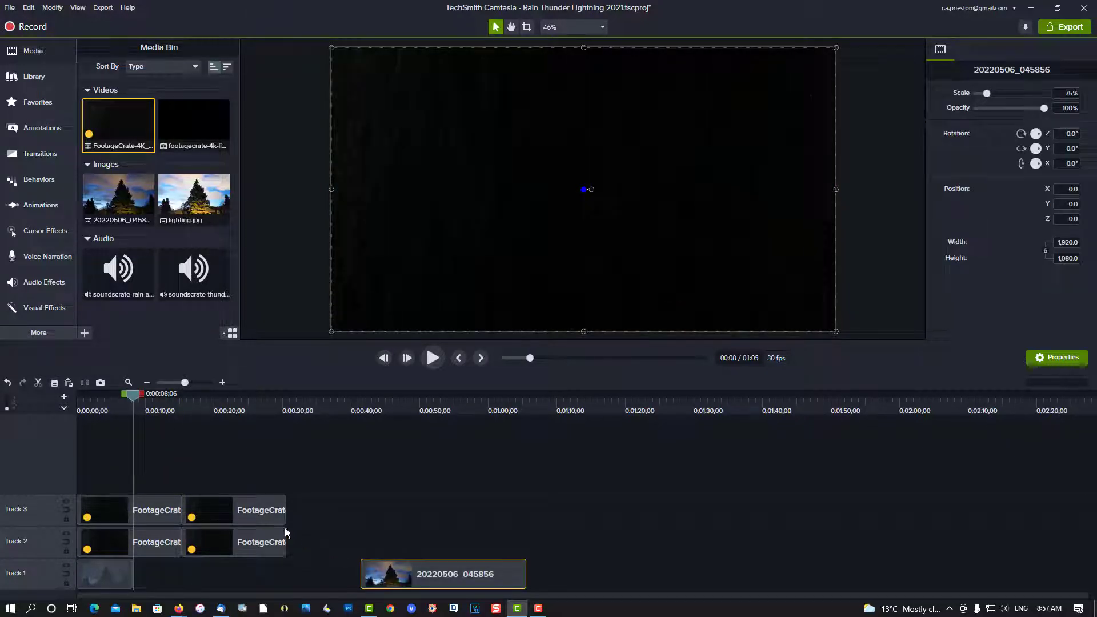
- Drop lighting.jpg onto Track 1 at about 8 seconds and trim it to a brief flash
click(195, 198)
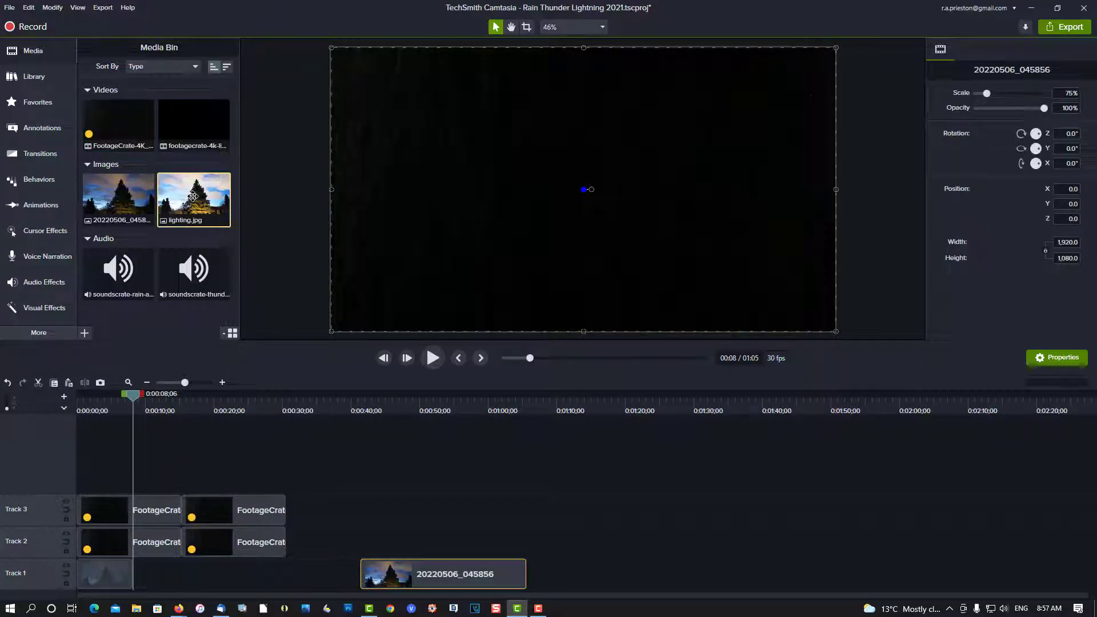
drag(193, 199, 199, 574)
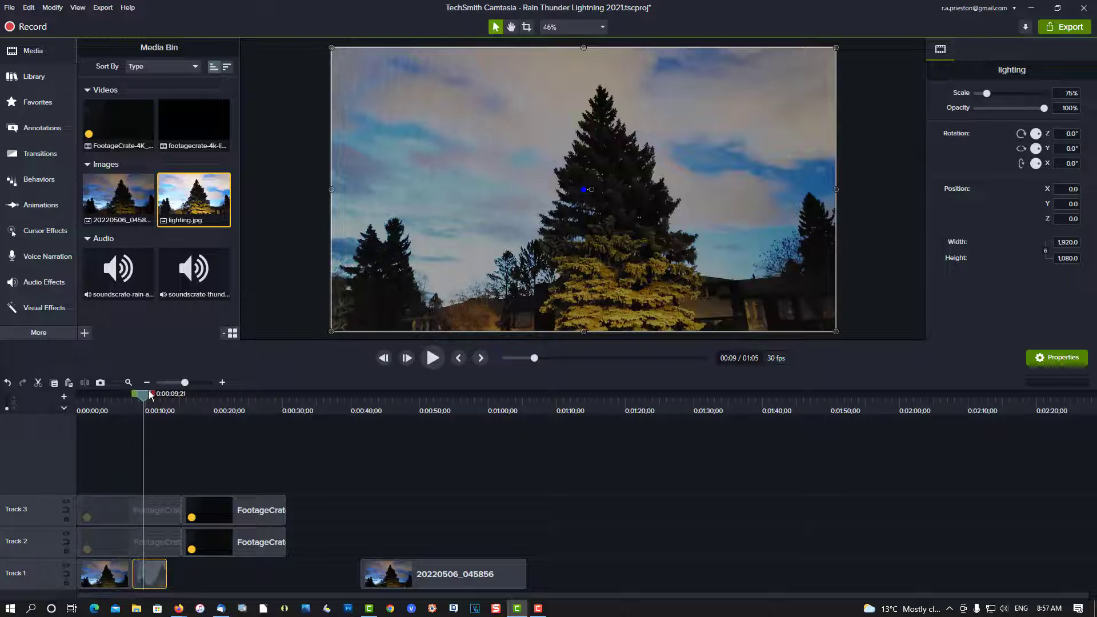
drag(143, 394, 118, 394)
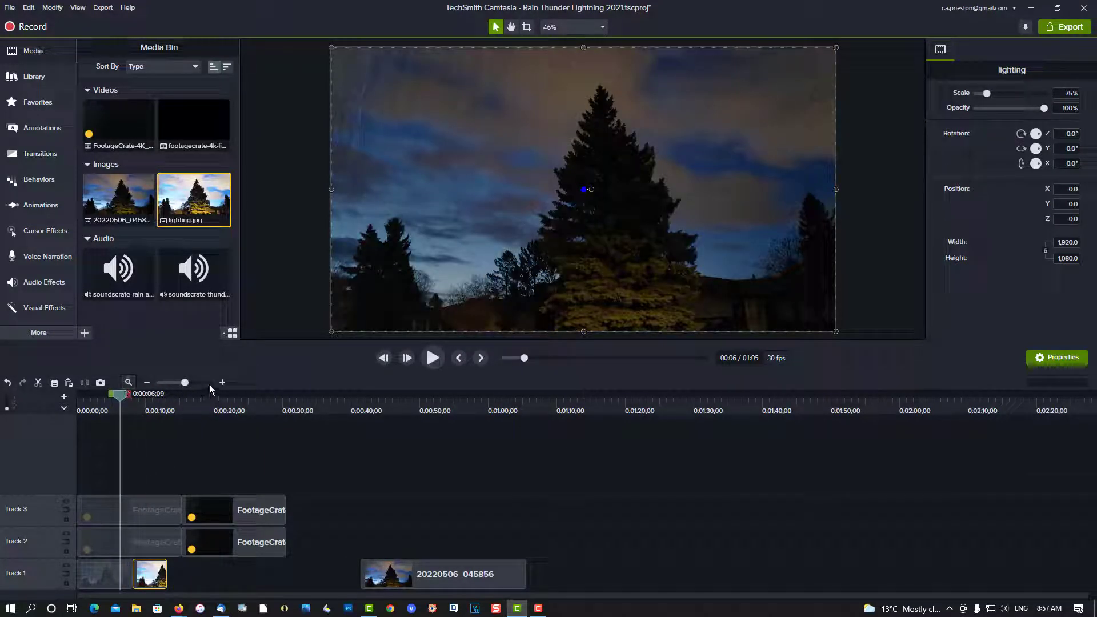
click(222, 382)
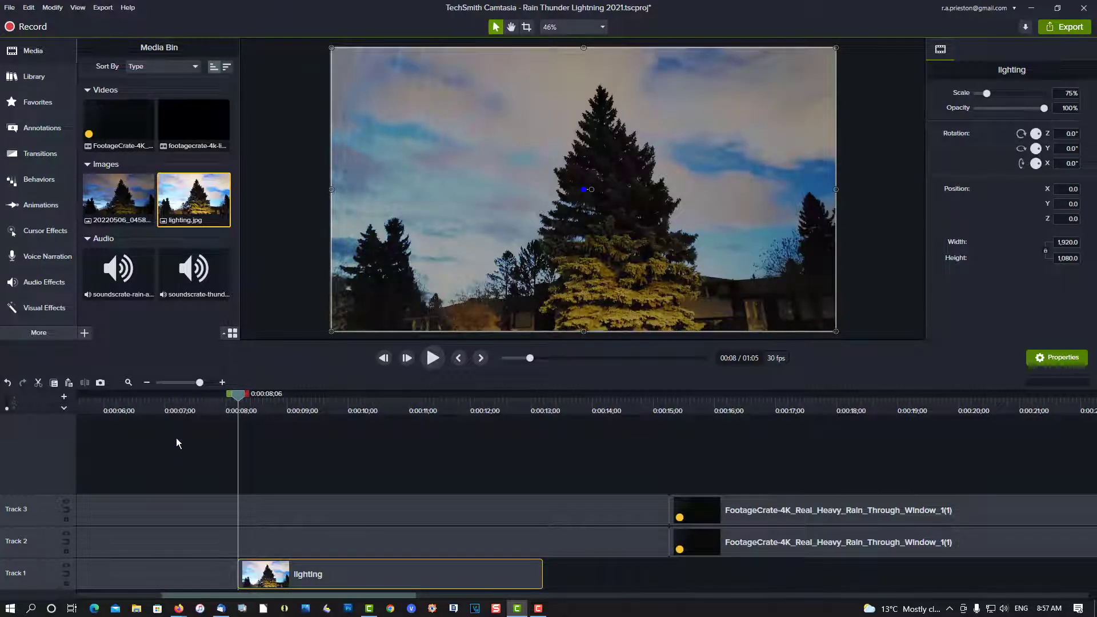
mouse_move(291, 416)
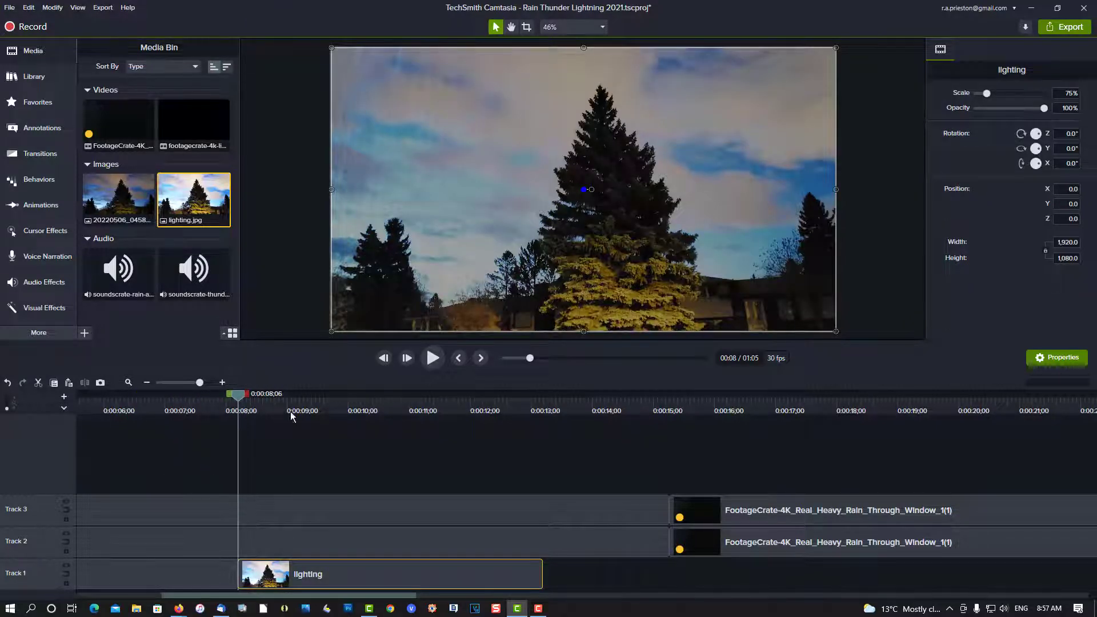
mouse_move(407, 358)
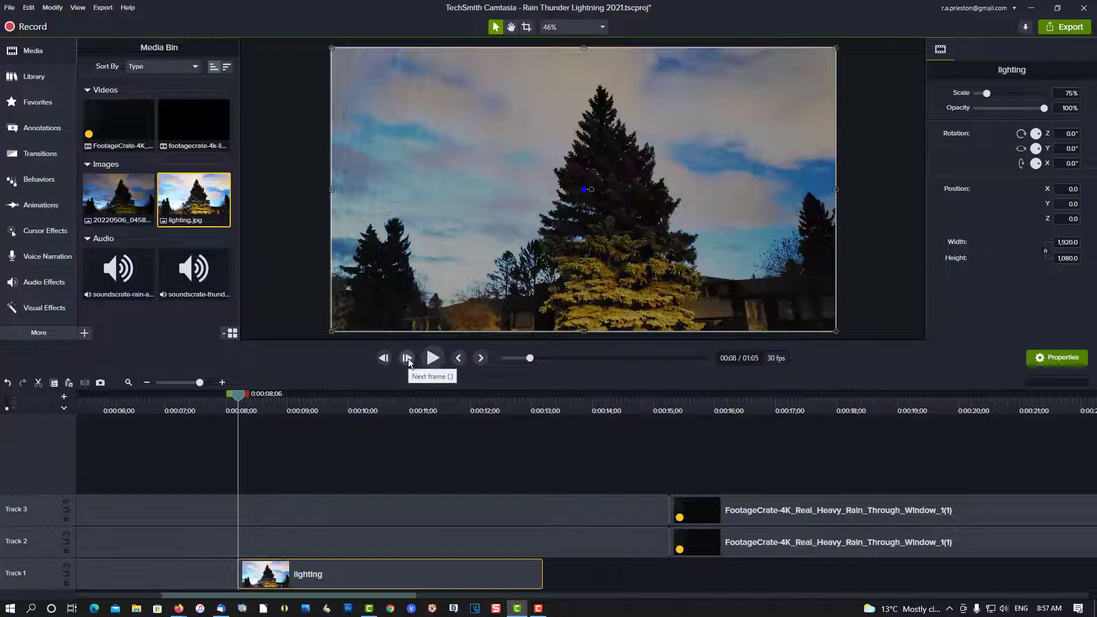
click(407, 358)
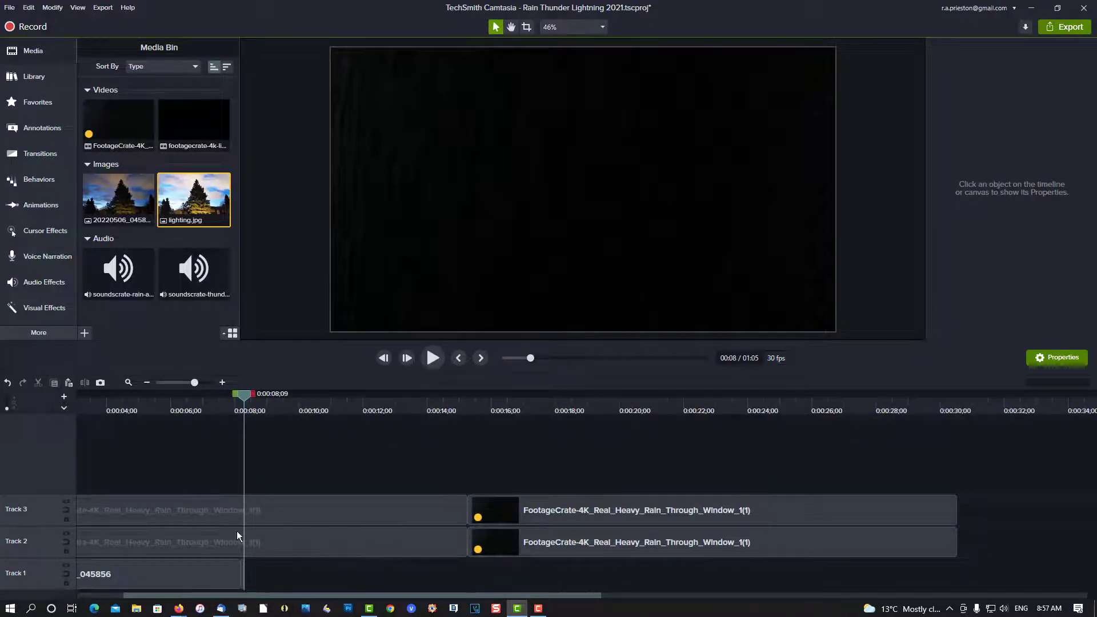
mouse_move(117, 198)
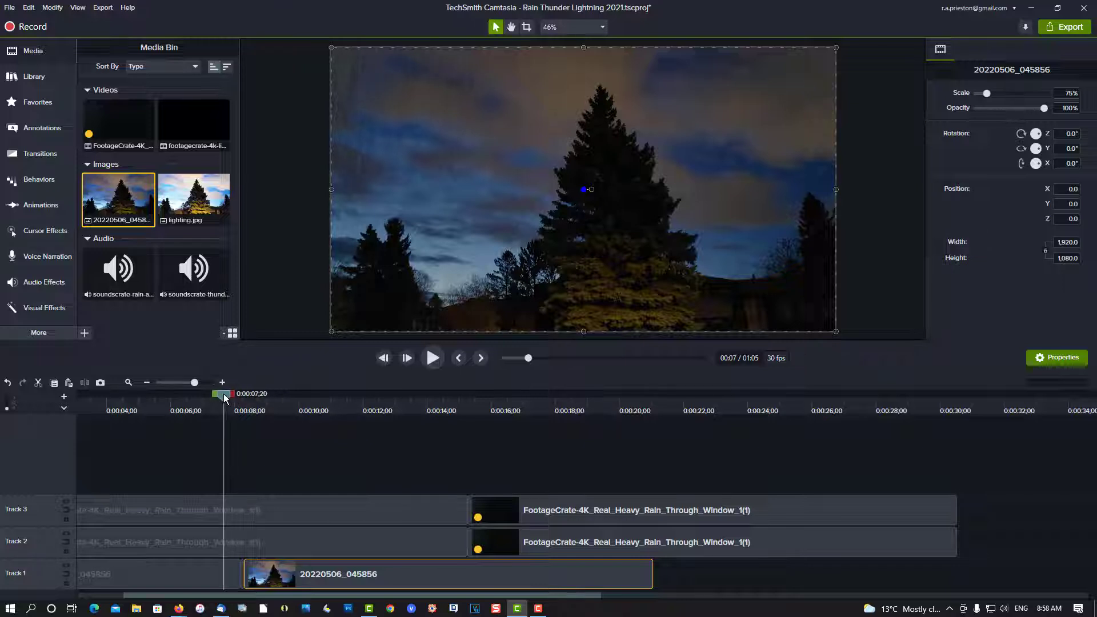
- Butt the second night-tree clip directly against the lighting flash on Track 1
drag(223, 395, 237, 394)
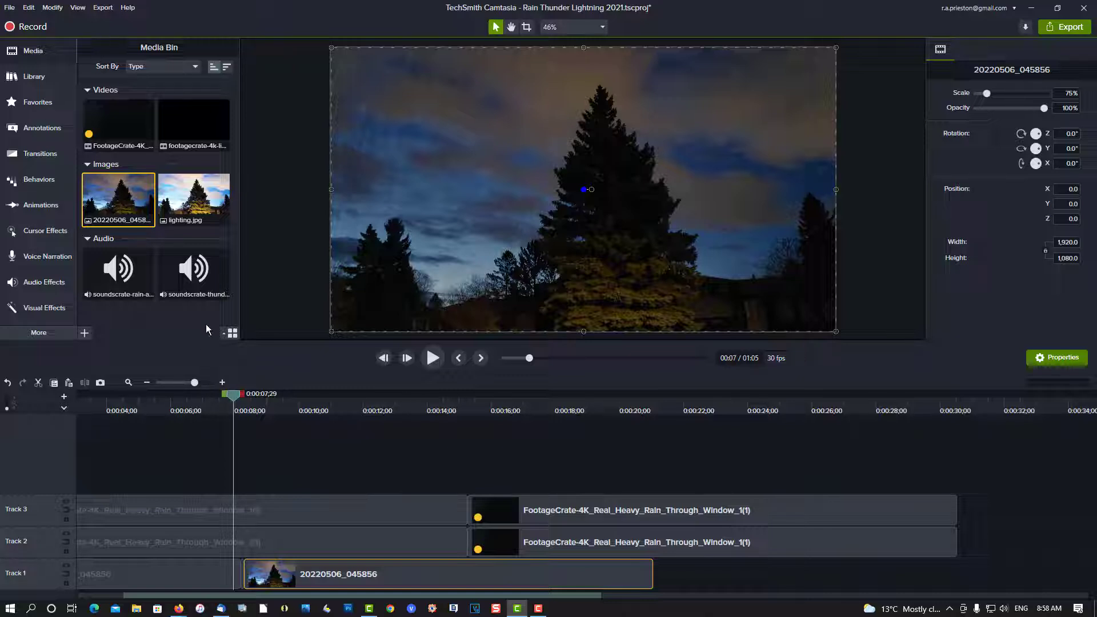
click(194, 124)
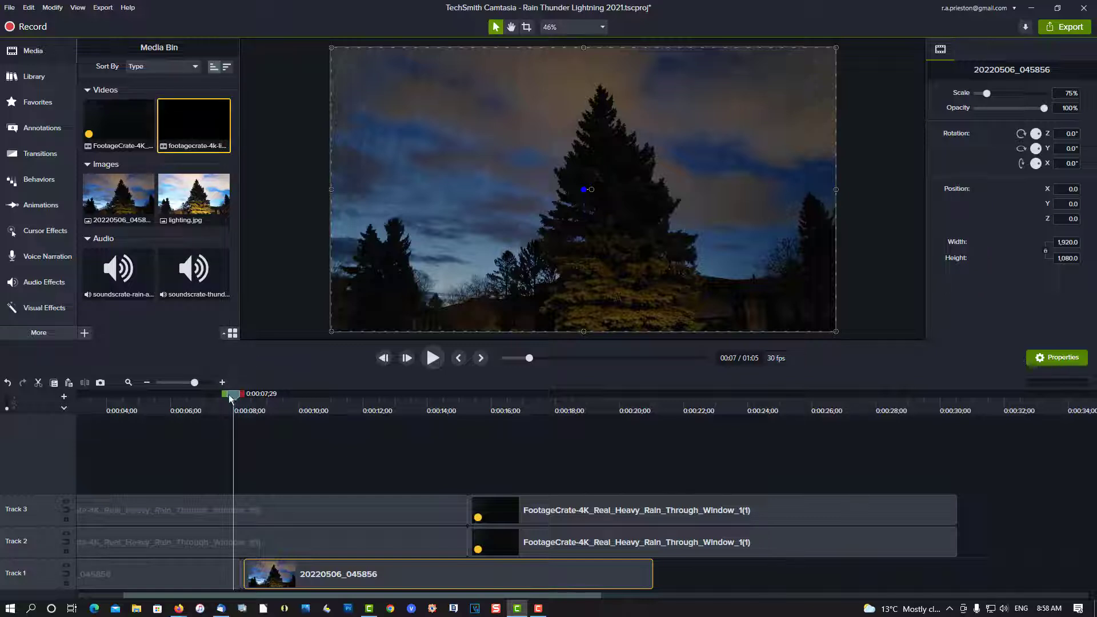
mouse_move(194, 124)
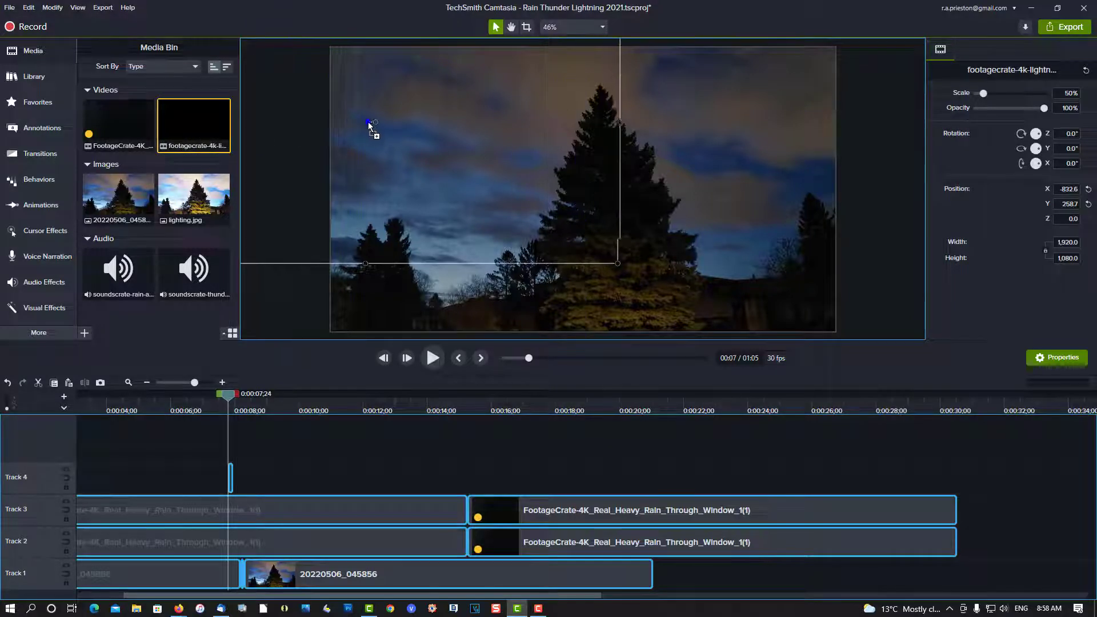
- Place the footagecrate lightning bolt video on Track 4 near 8 seconds, positioned in the upper-left sky
drag(366, 124, 394, 125)
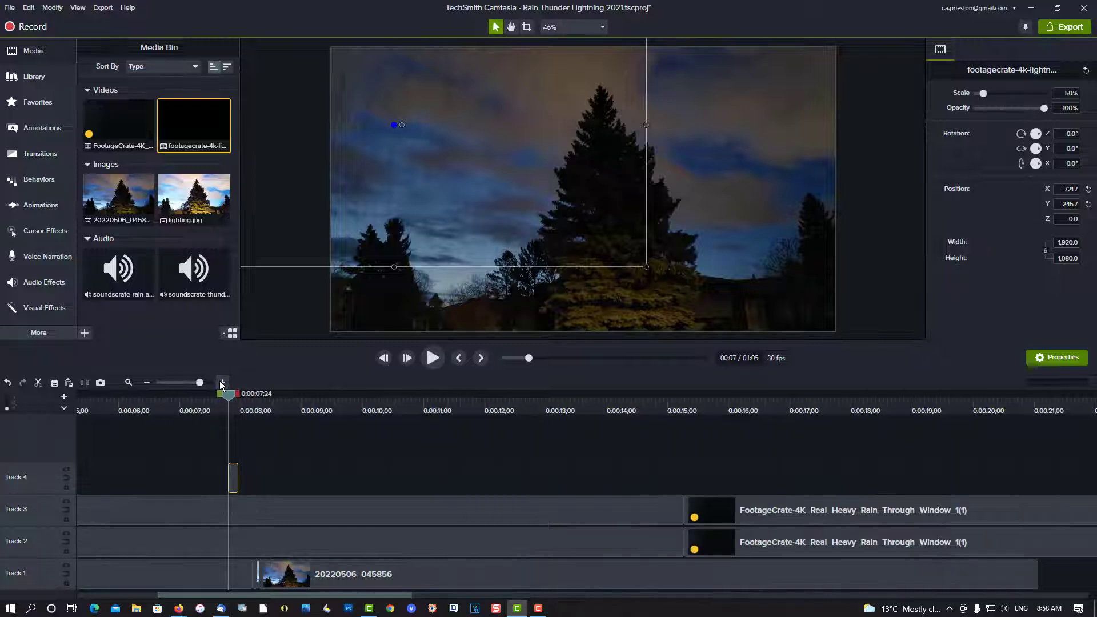
click(223, 383)
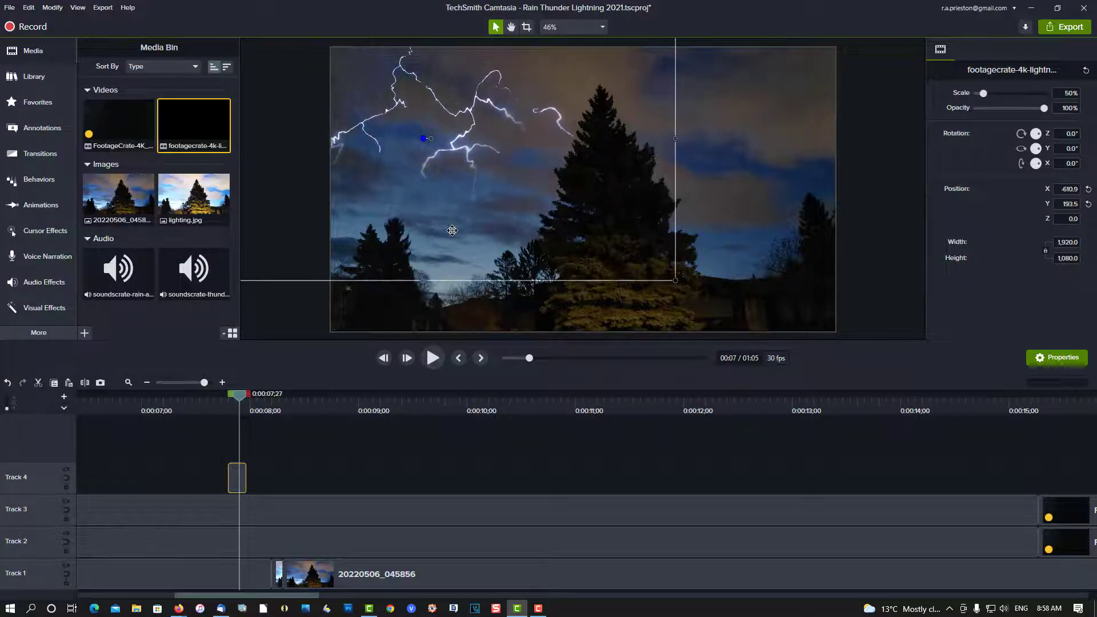
drag(453, 230, 441, 229)
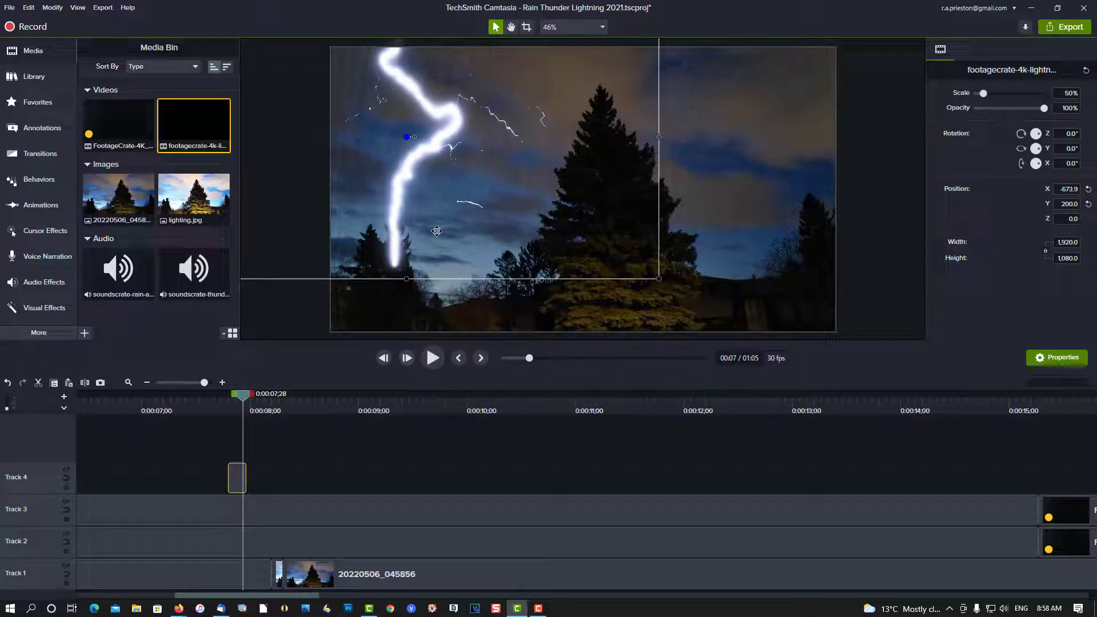
drag(438, 231, 452, 224)
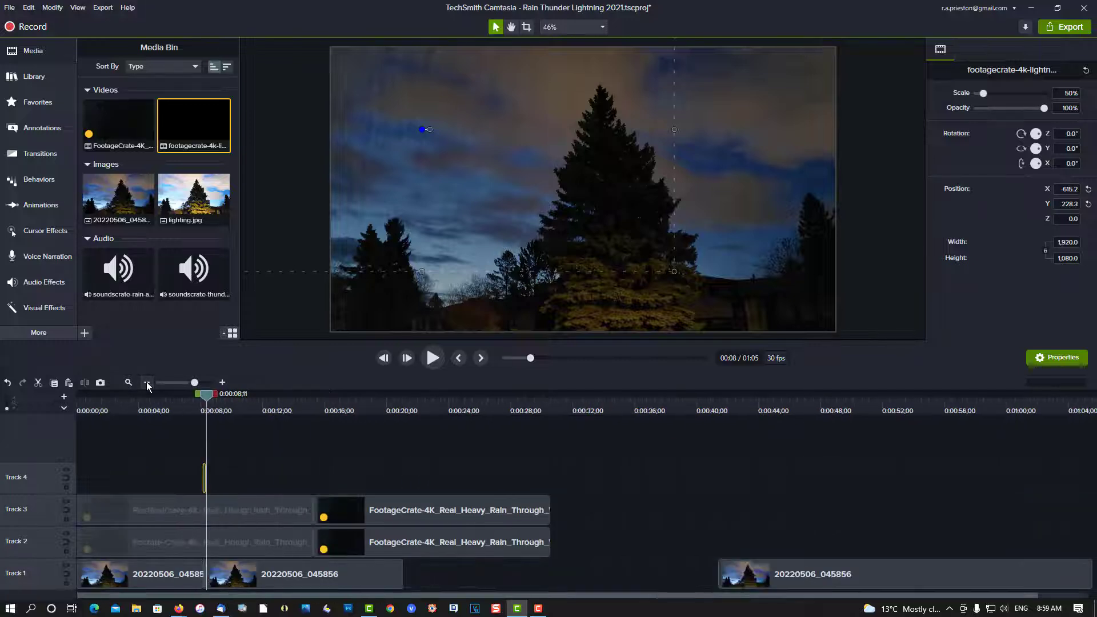
click(808, 574)
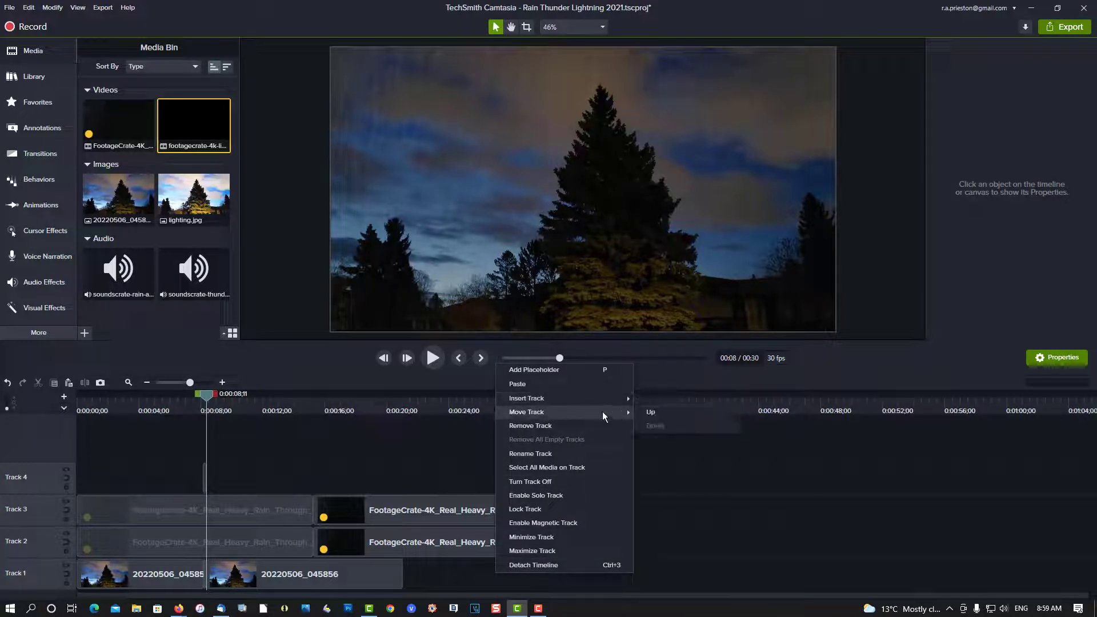
mouse_move(526, 398)
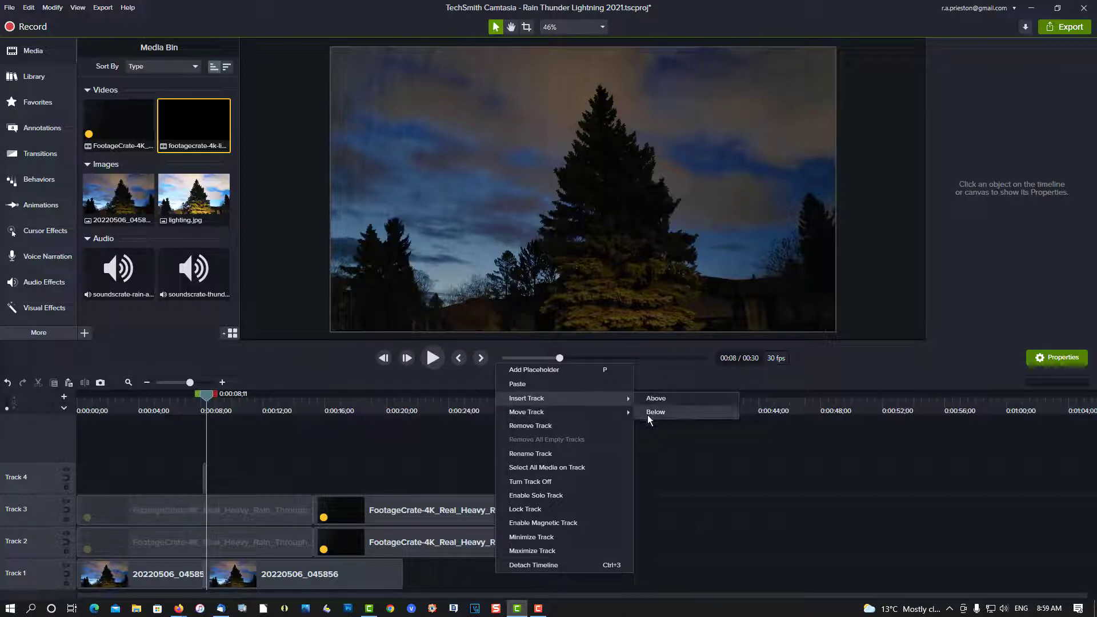
- Insert new tracks below and add the rain soundscape and the thunder clip at 8 seconds
click(655, 398)
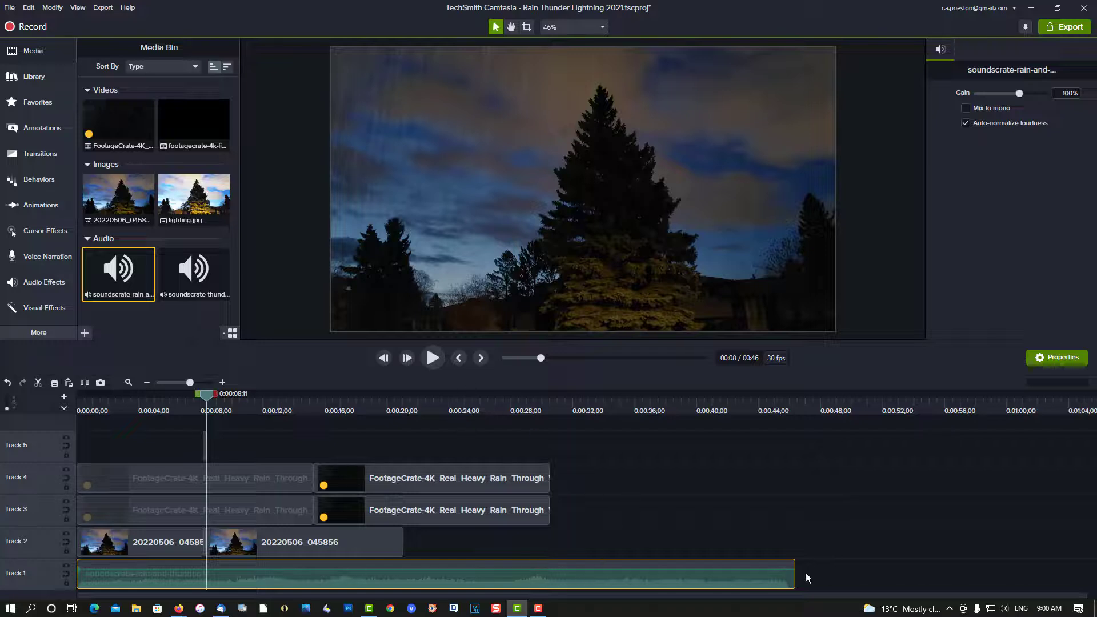
right_click(807, 578)
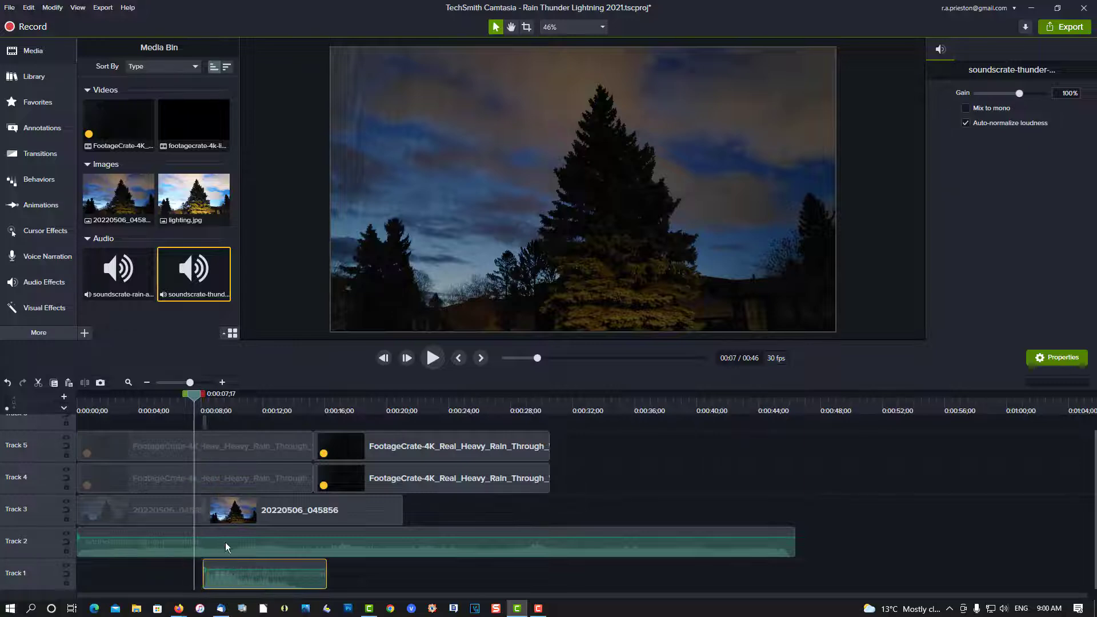
- Nudge the thunder clip later to line up with the flash and preview the timing
click(264, 574)
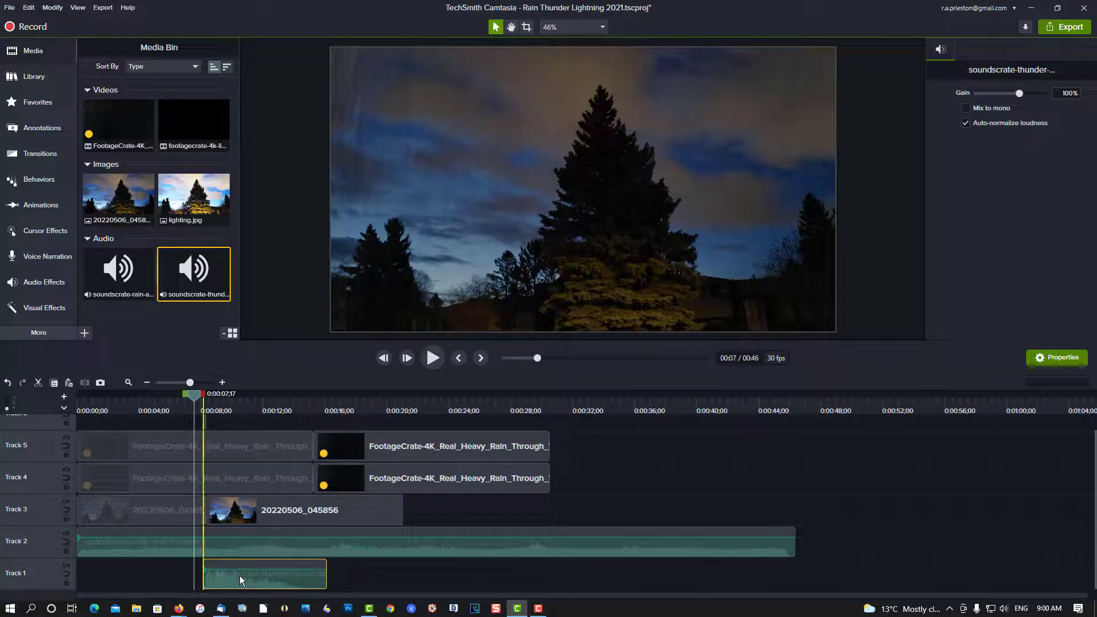
drag(264, 574, 275, 574)
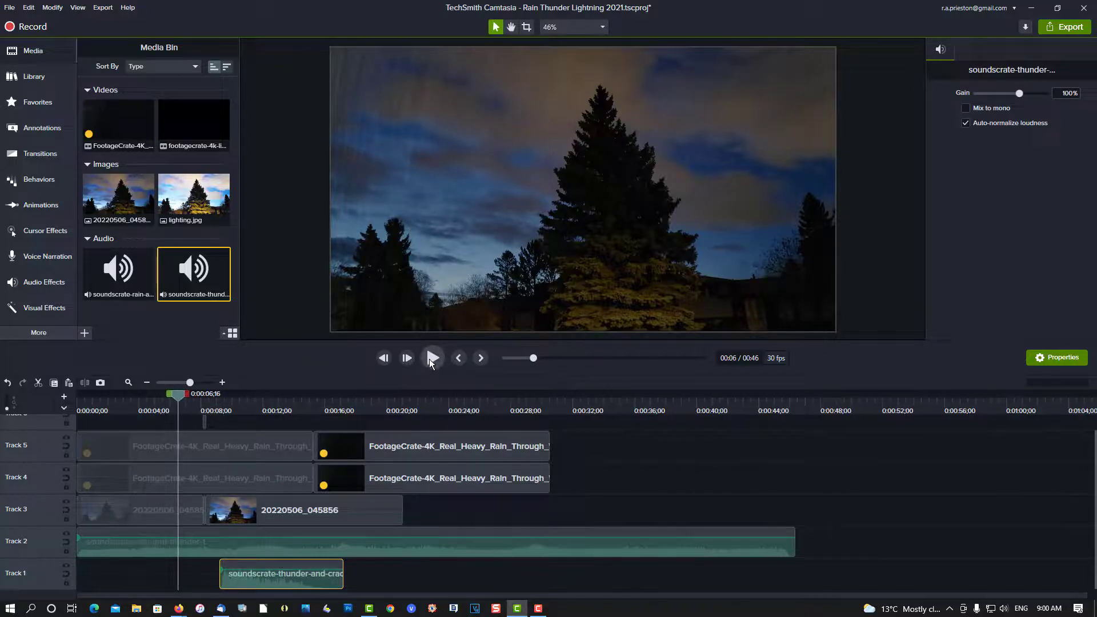
click(432, 358)
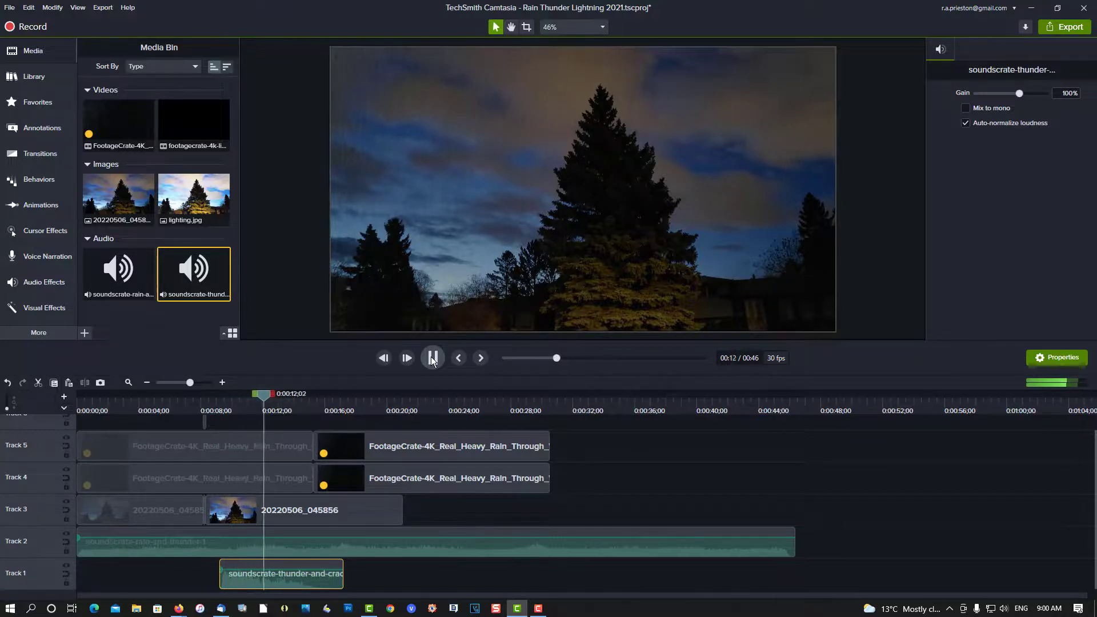
click(432, 358)
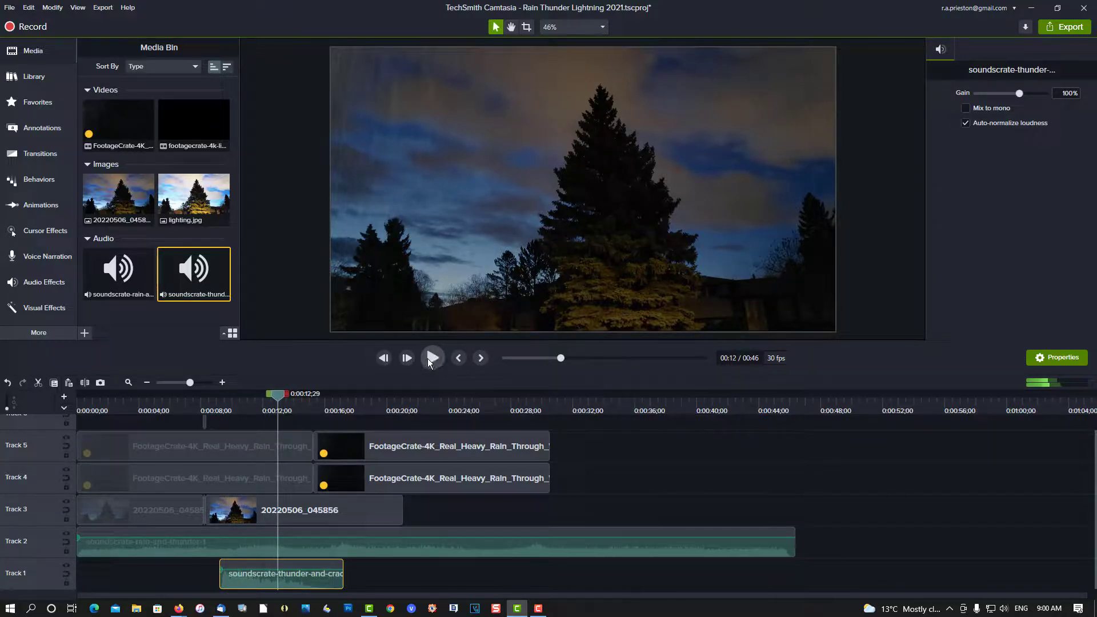